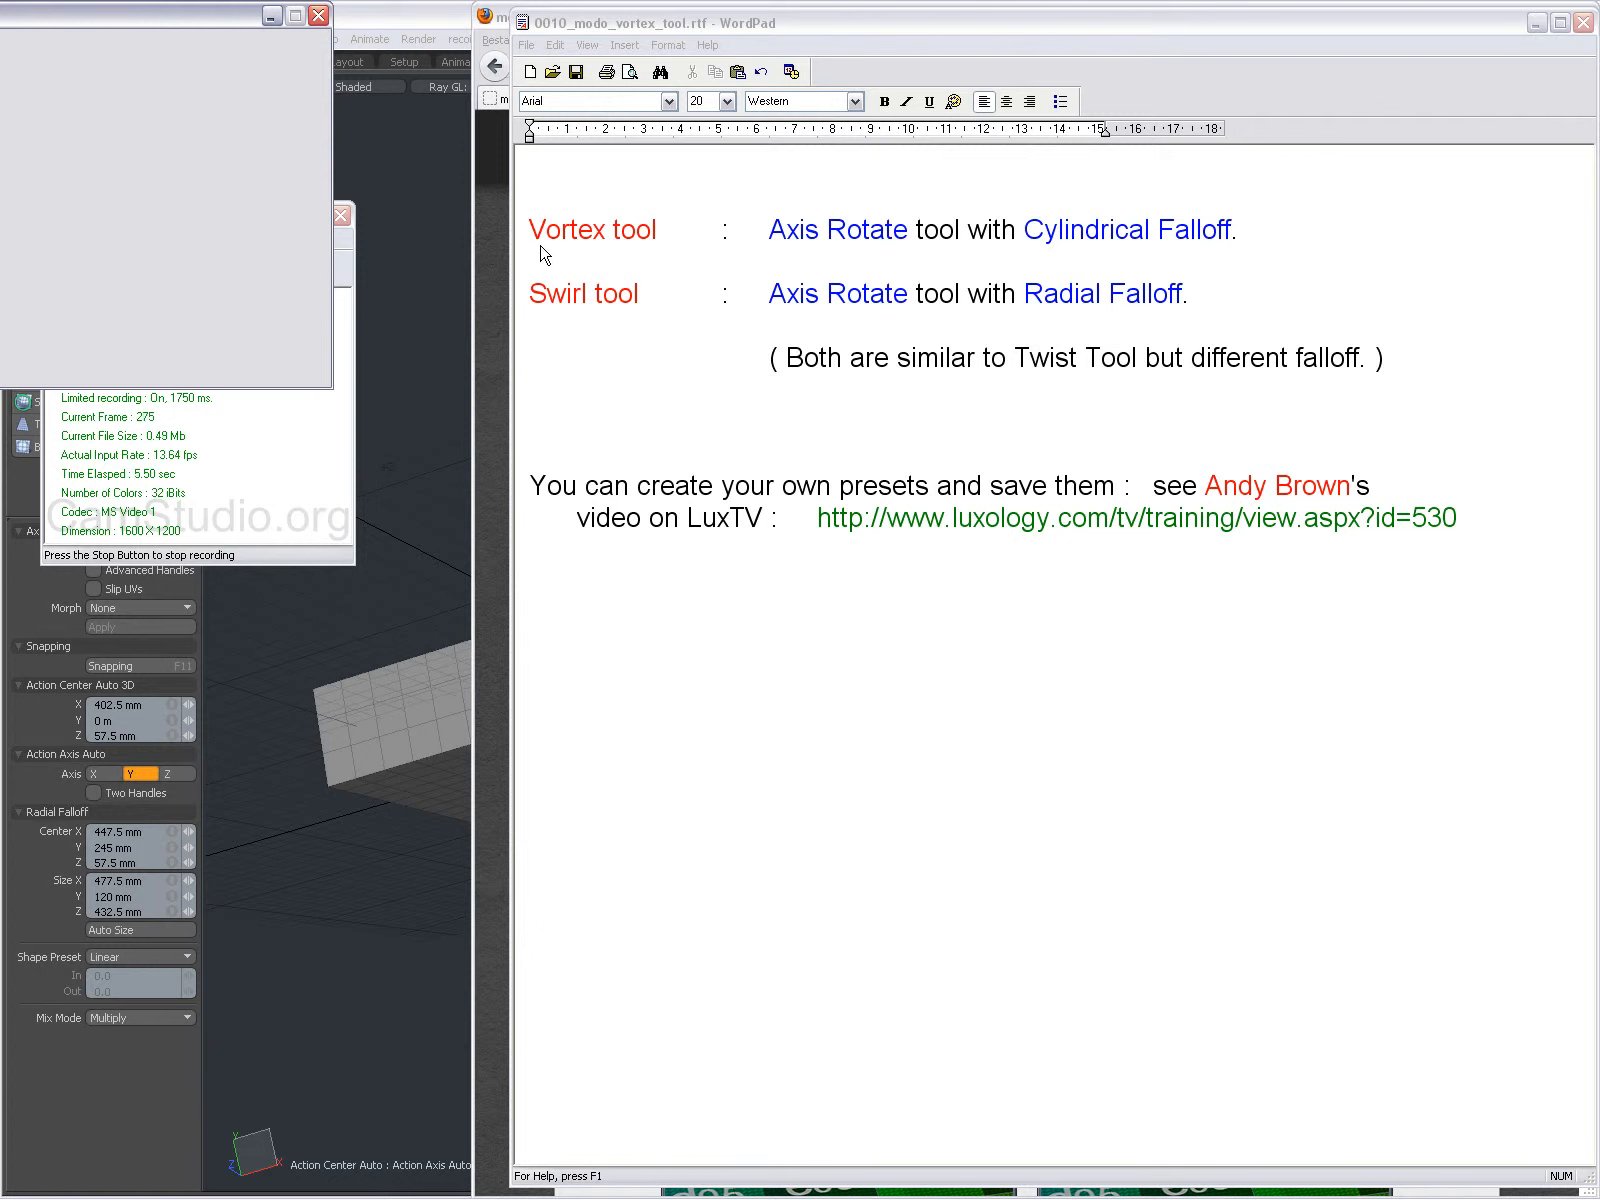
mouse_move(641, 334)
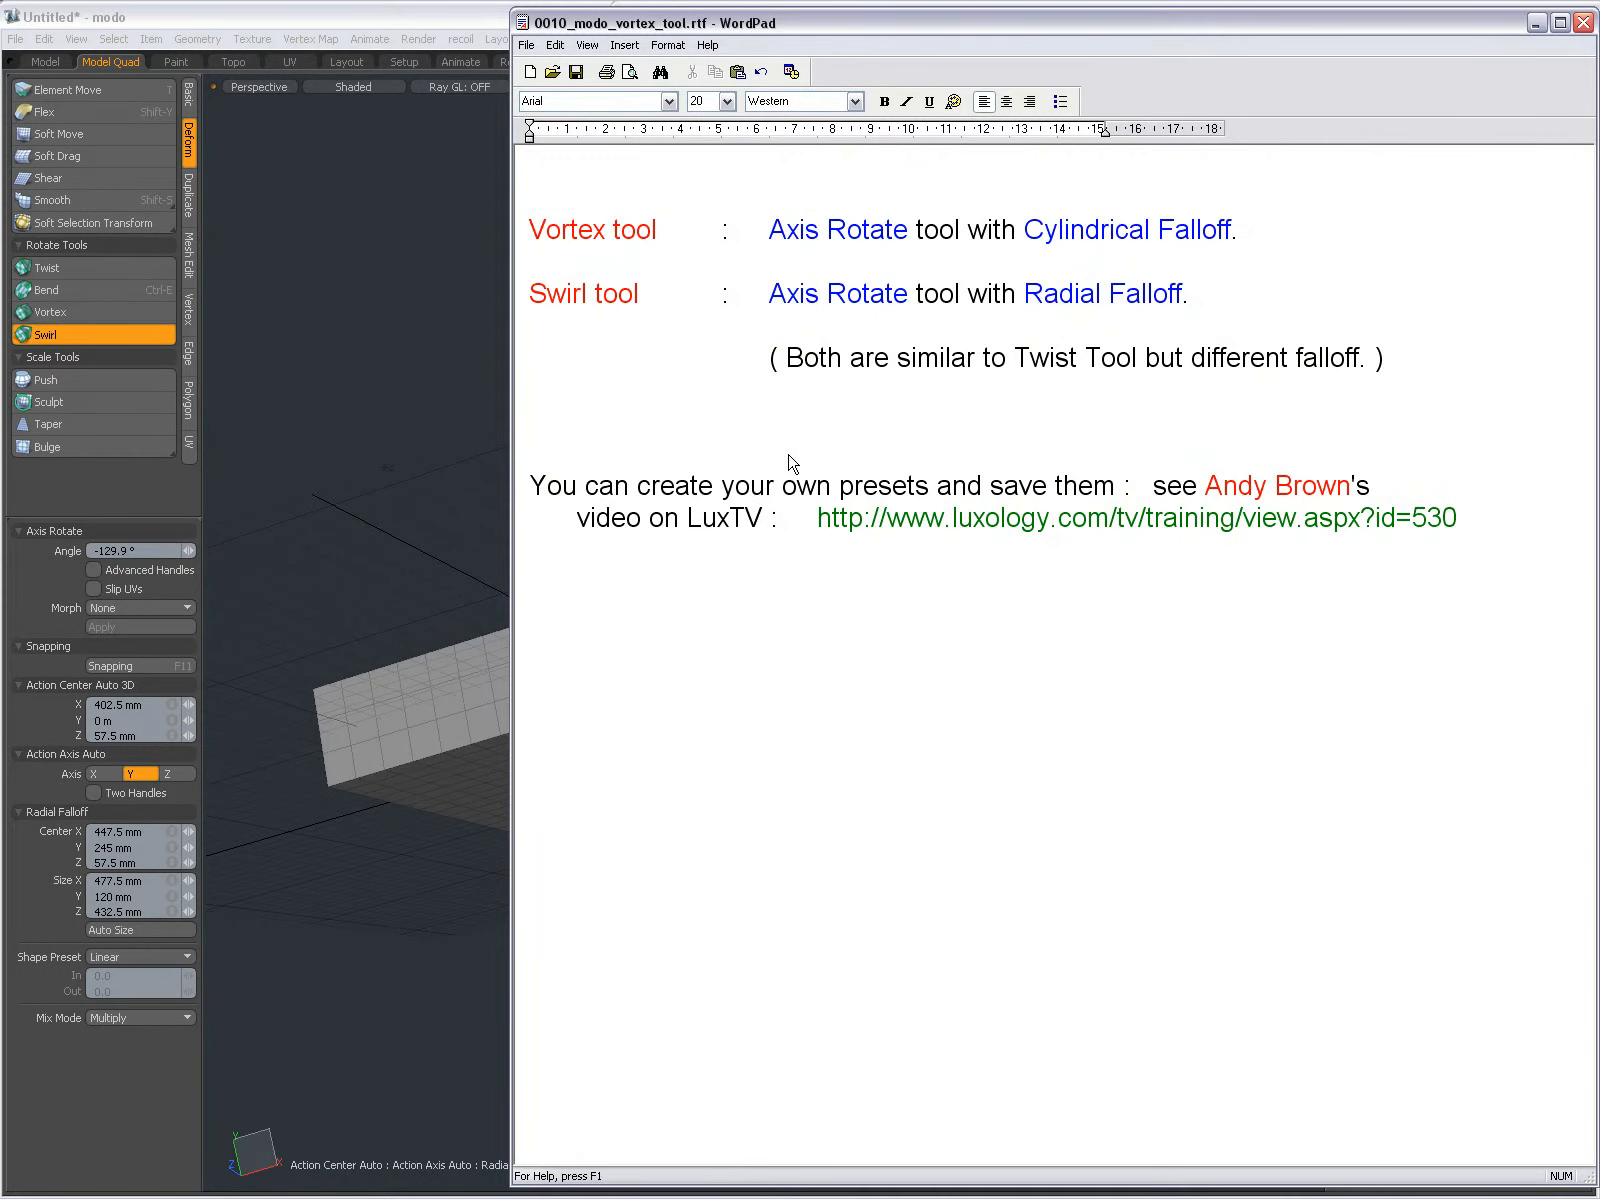
mouse_move(1127, 394)
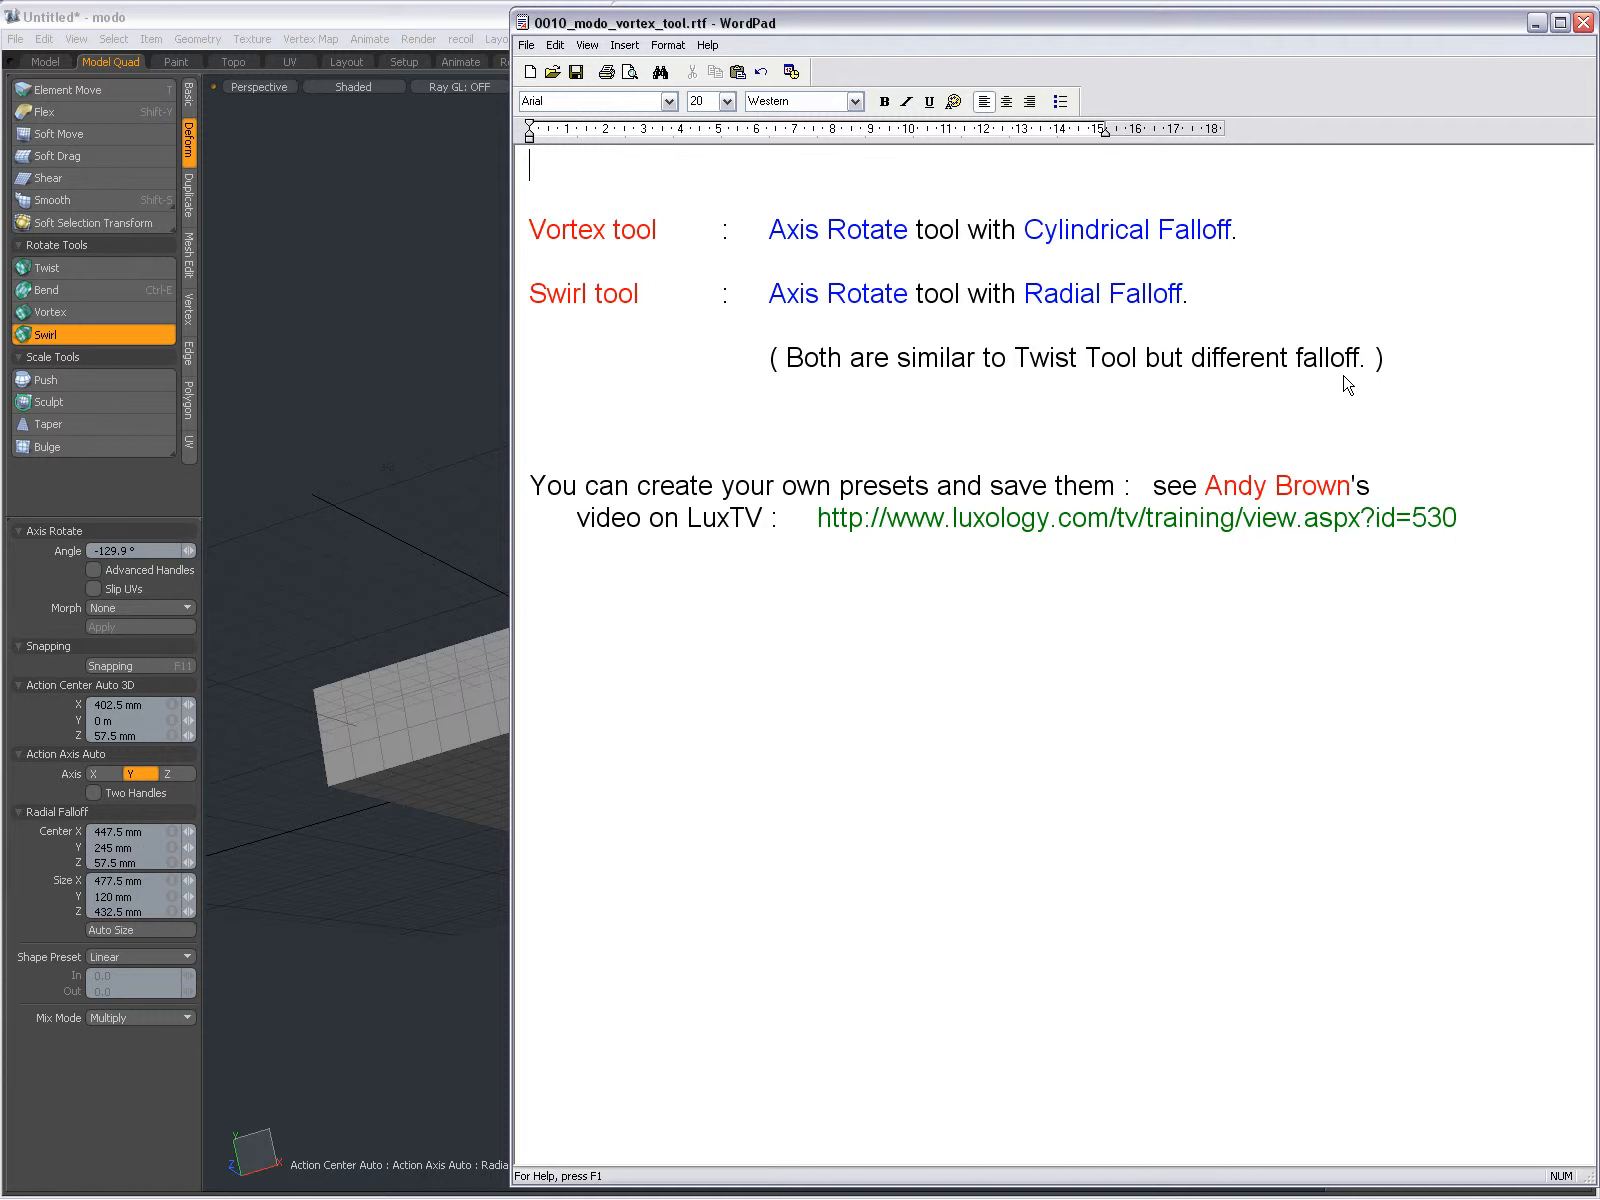
mouse_move(960, 373)
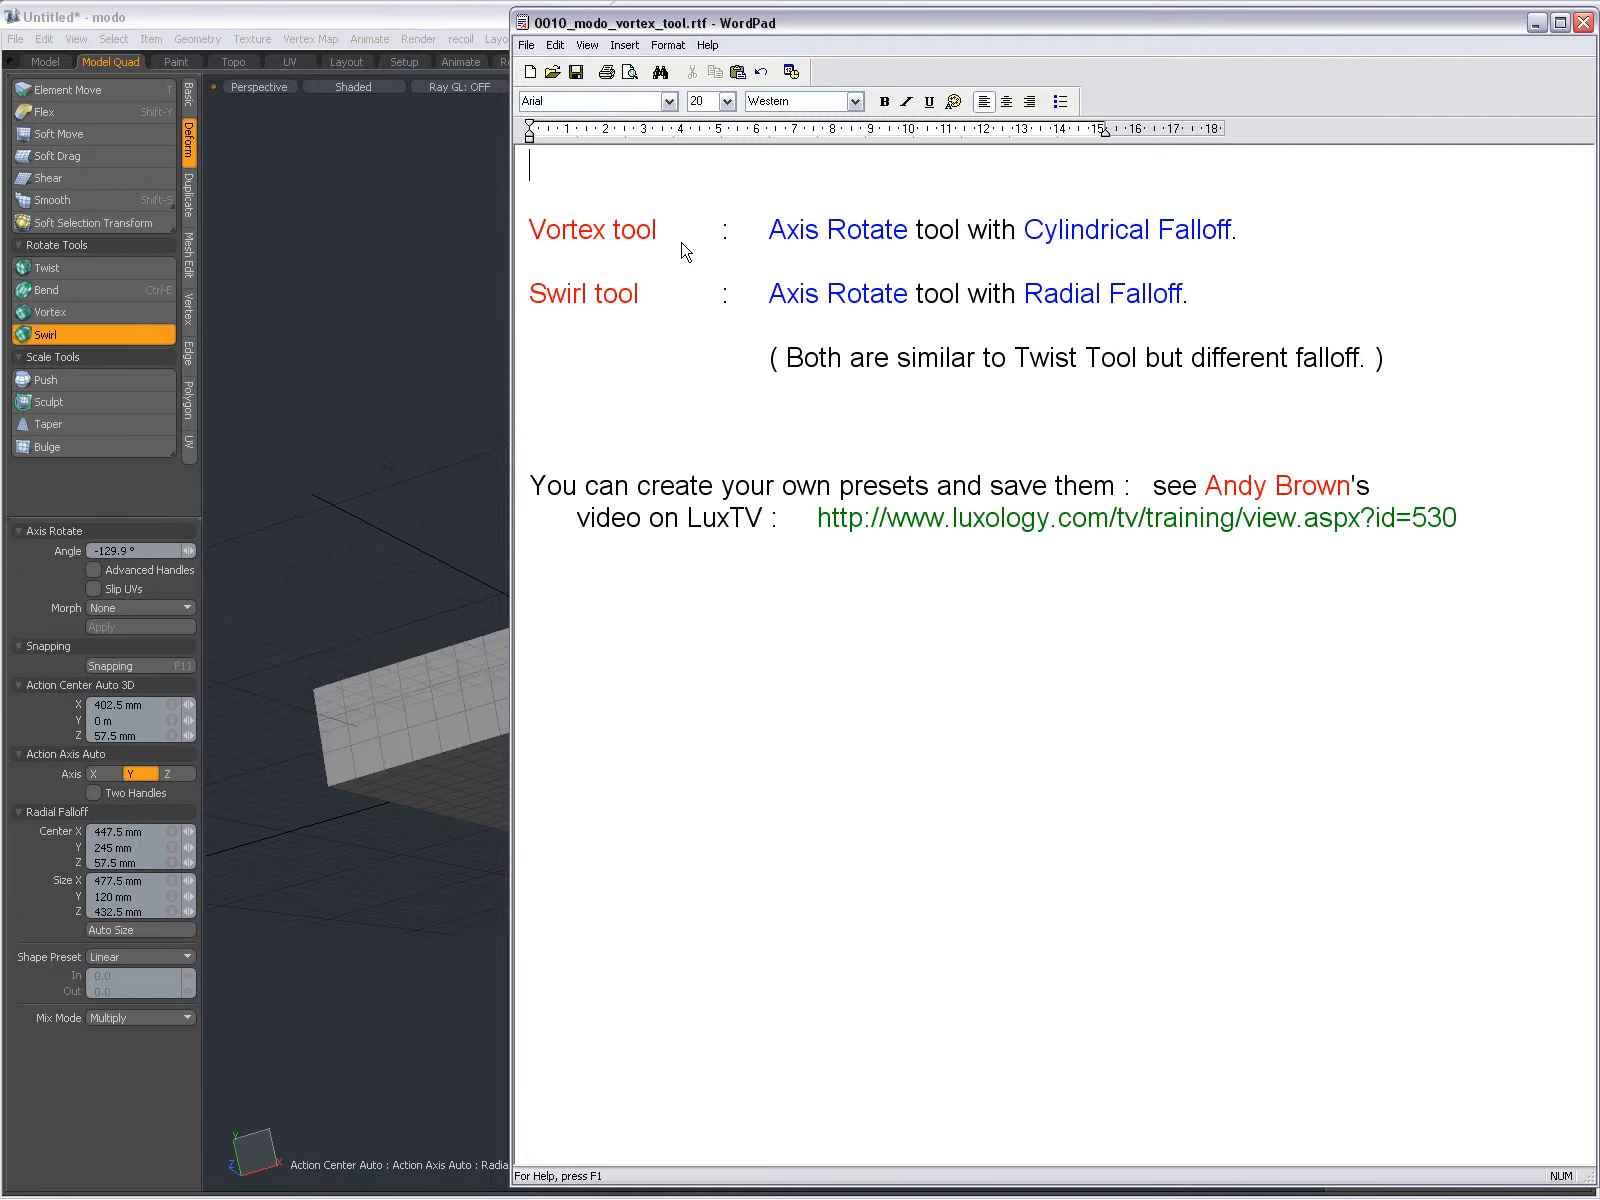
mouse_move(936, 253)
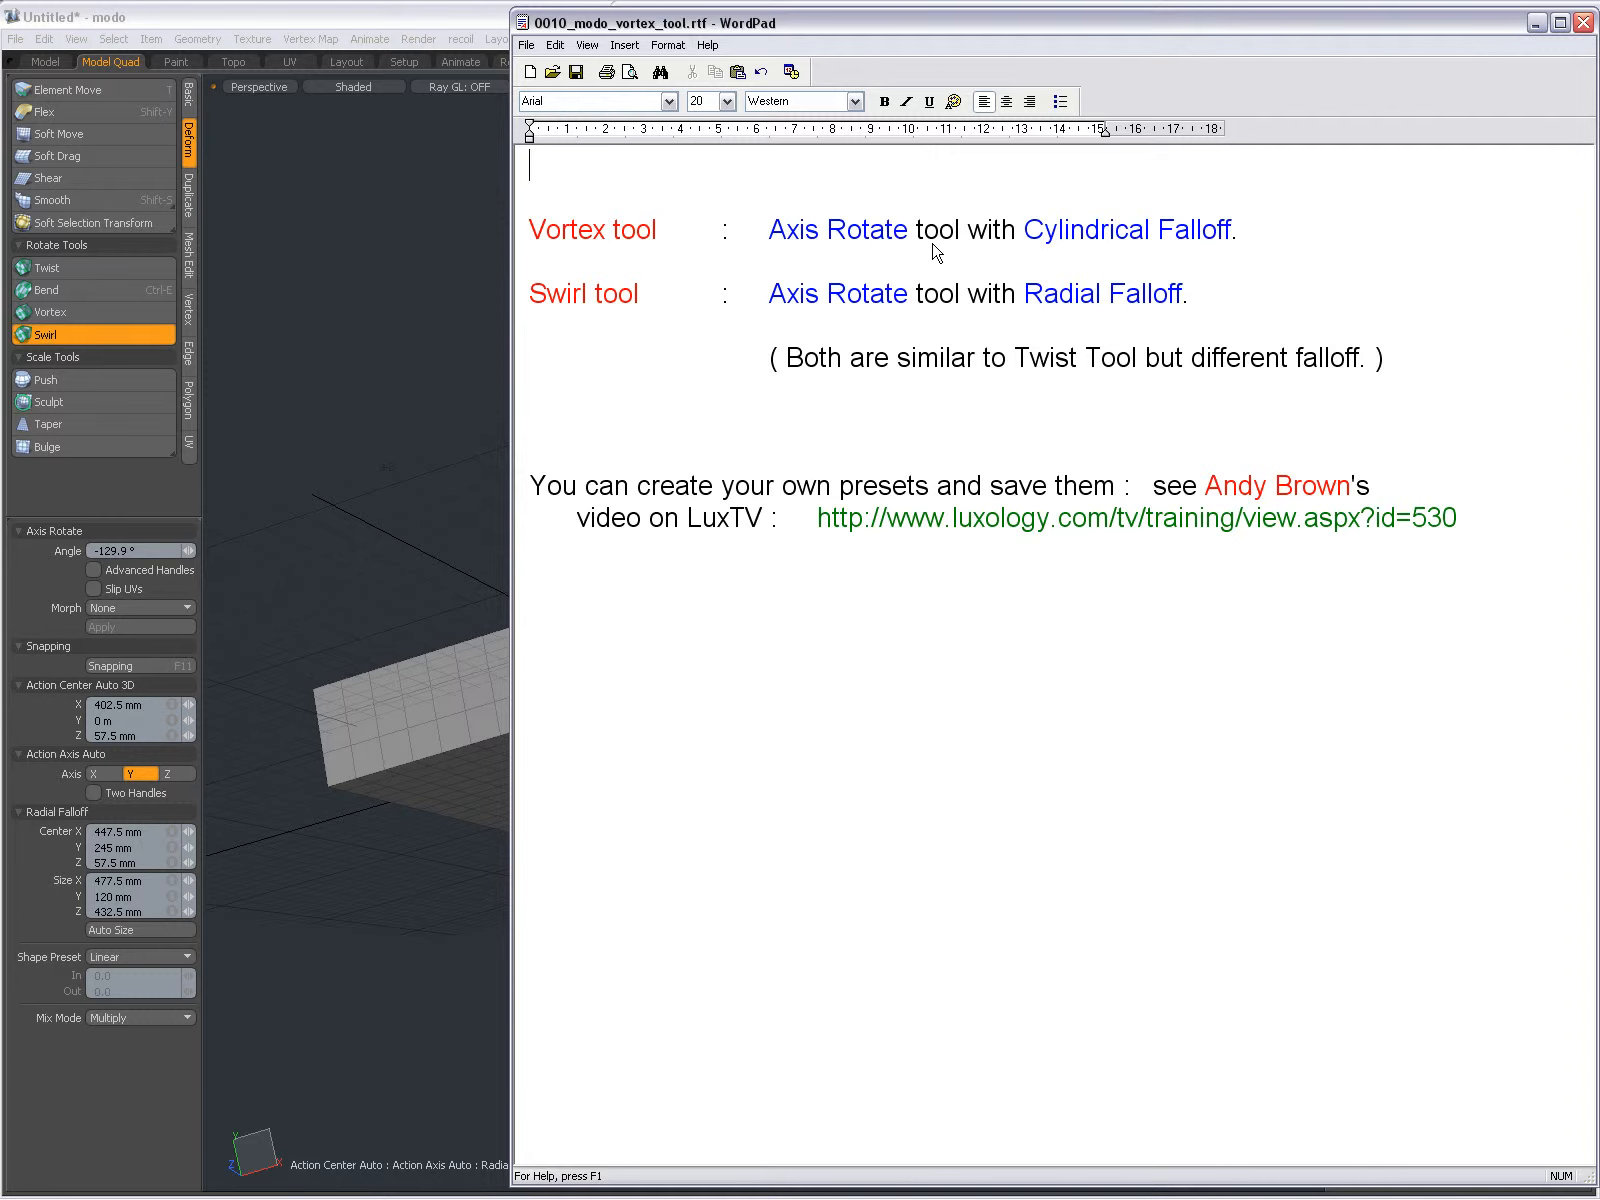
mouse_move(1081, 262)
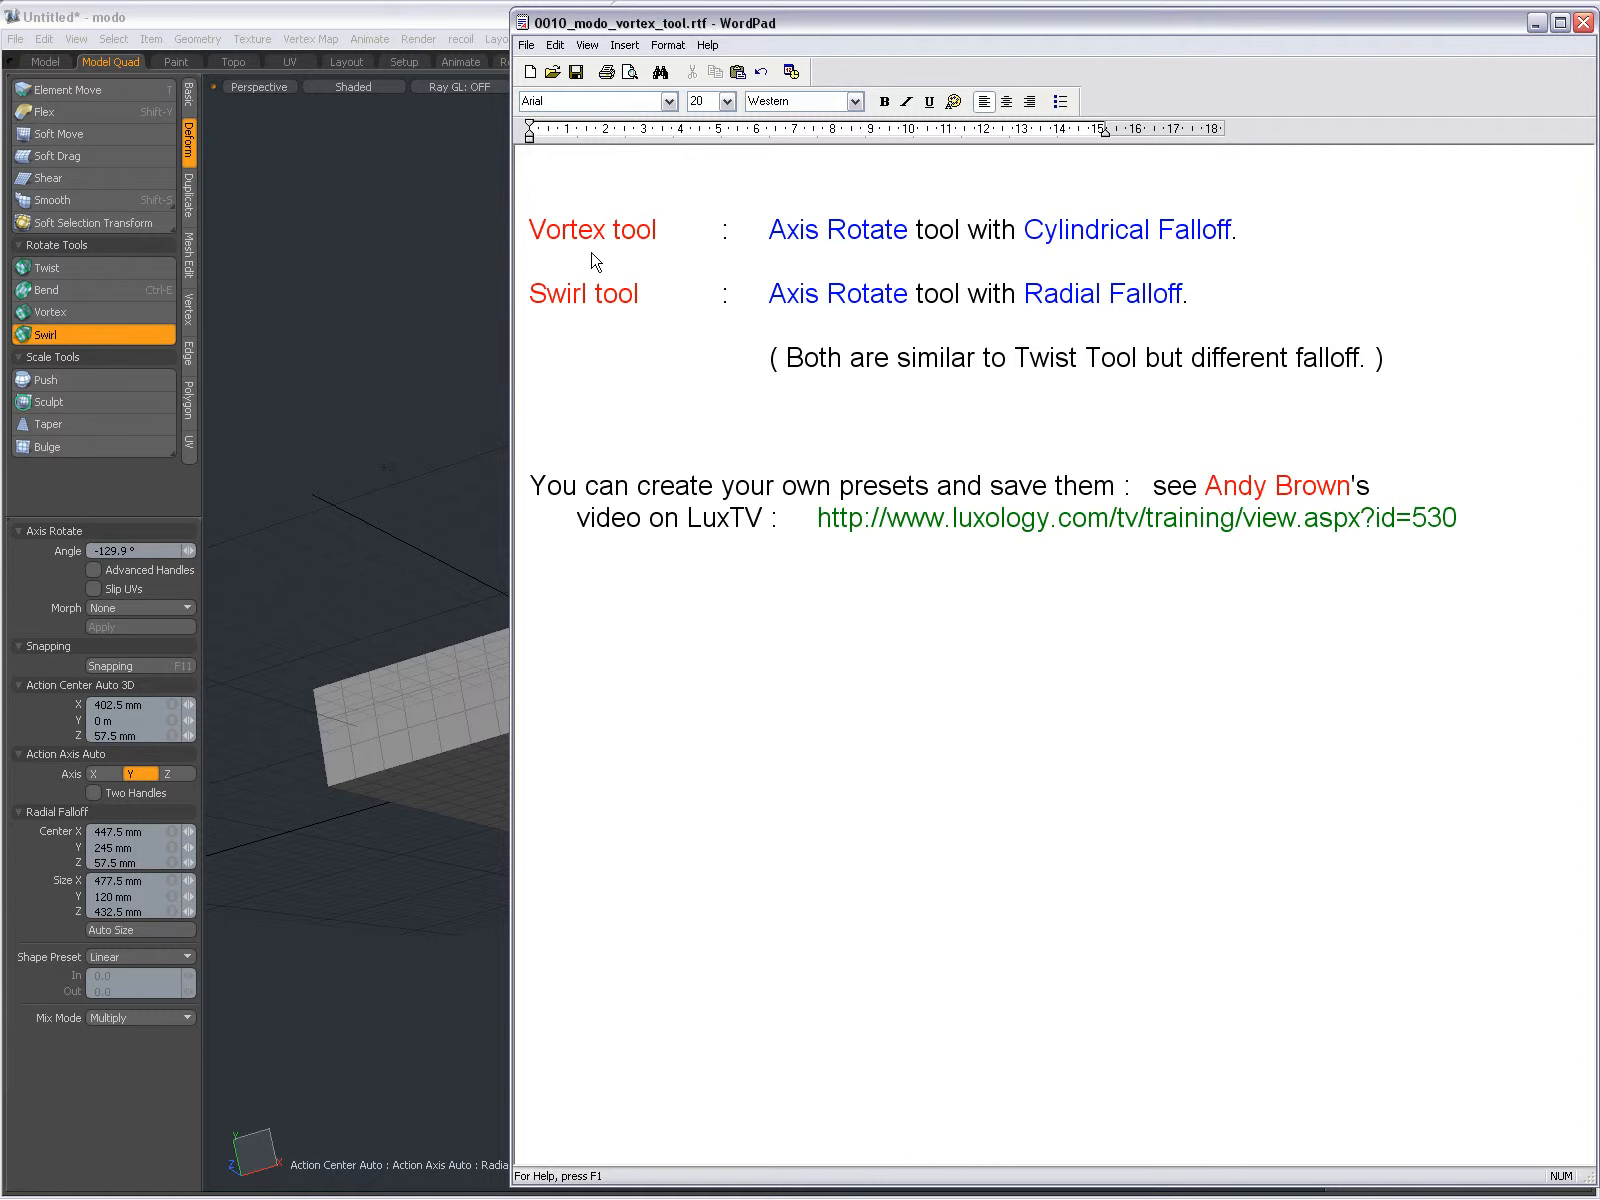
mouse_move(935, 255)
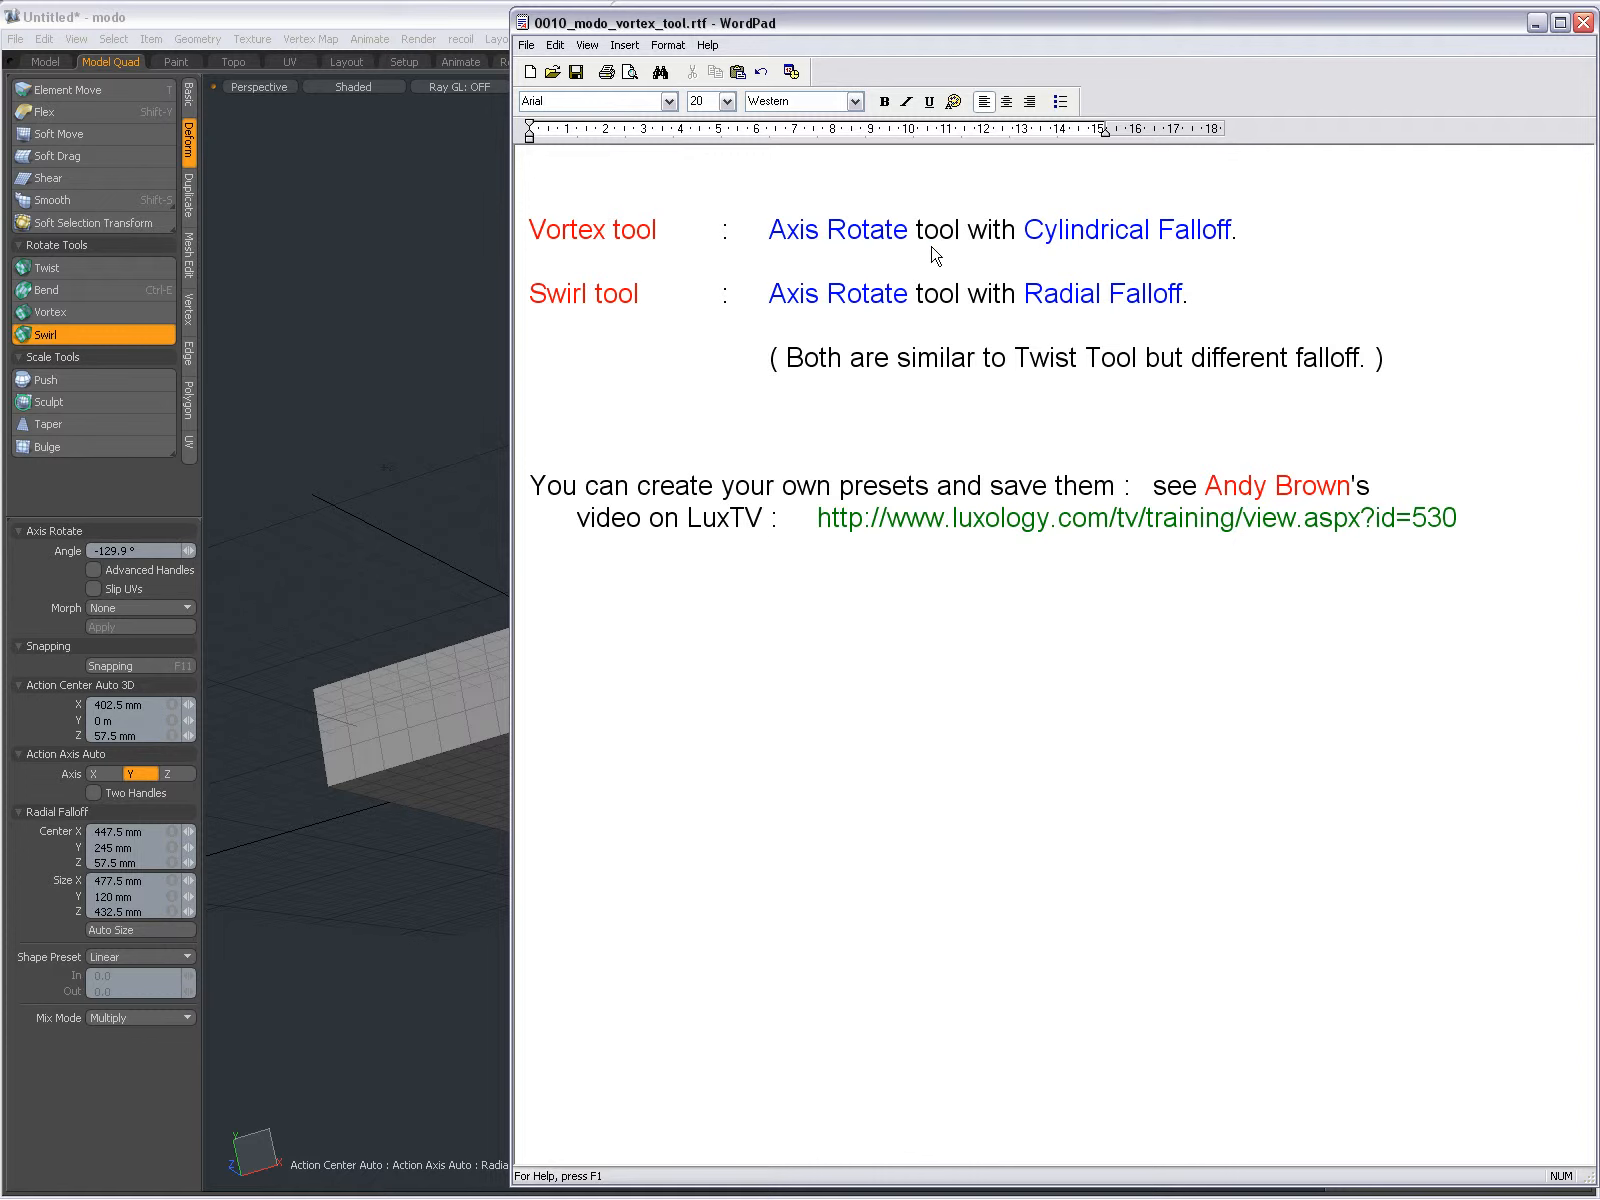
mouse_move(727, 322)
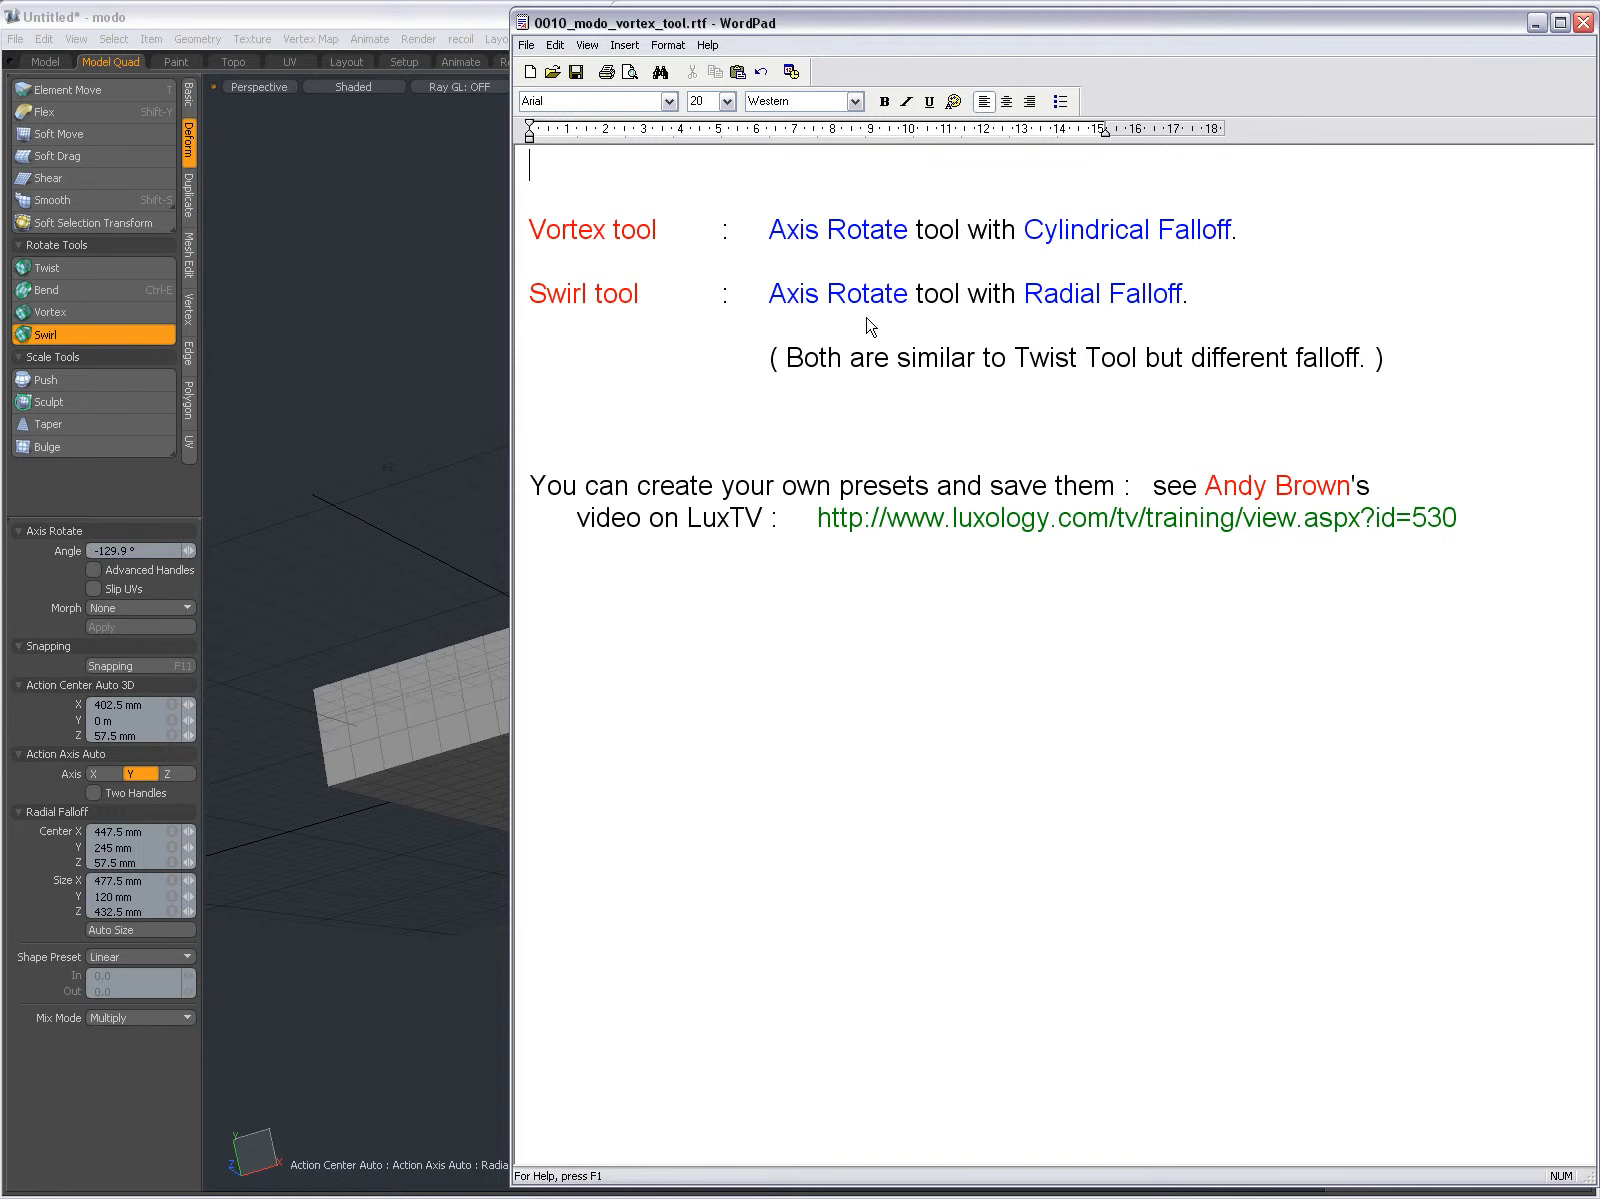
mouse_move(1037, 364)
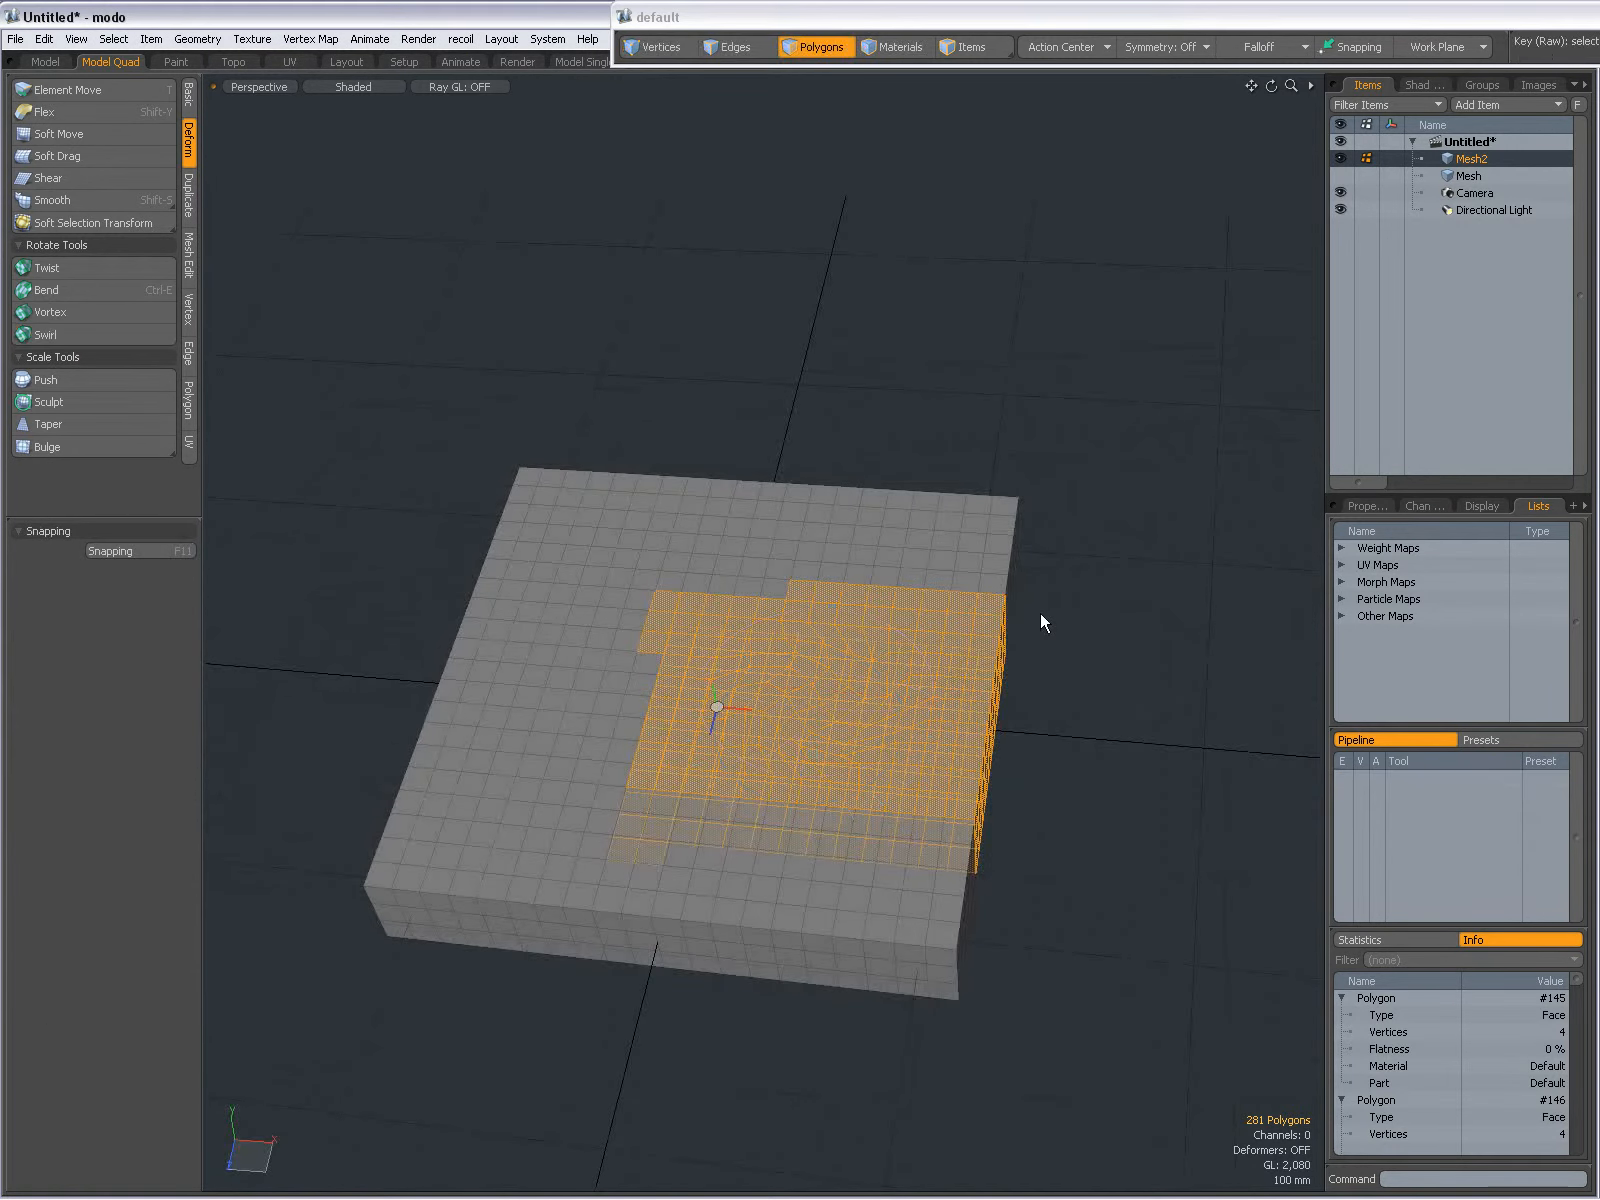
Step: Deselect Mesh2's twisted polygons and make the untwisted slab Mesh the active item
left_click(1469, 175)
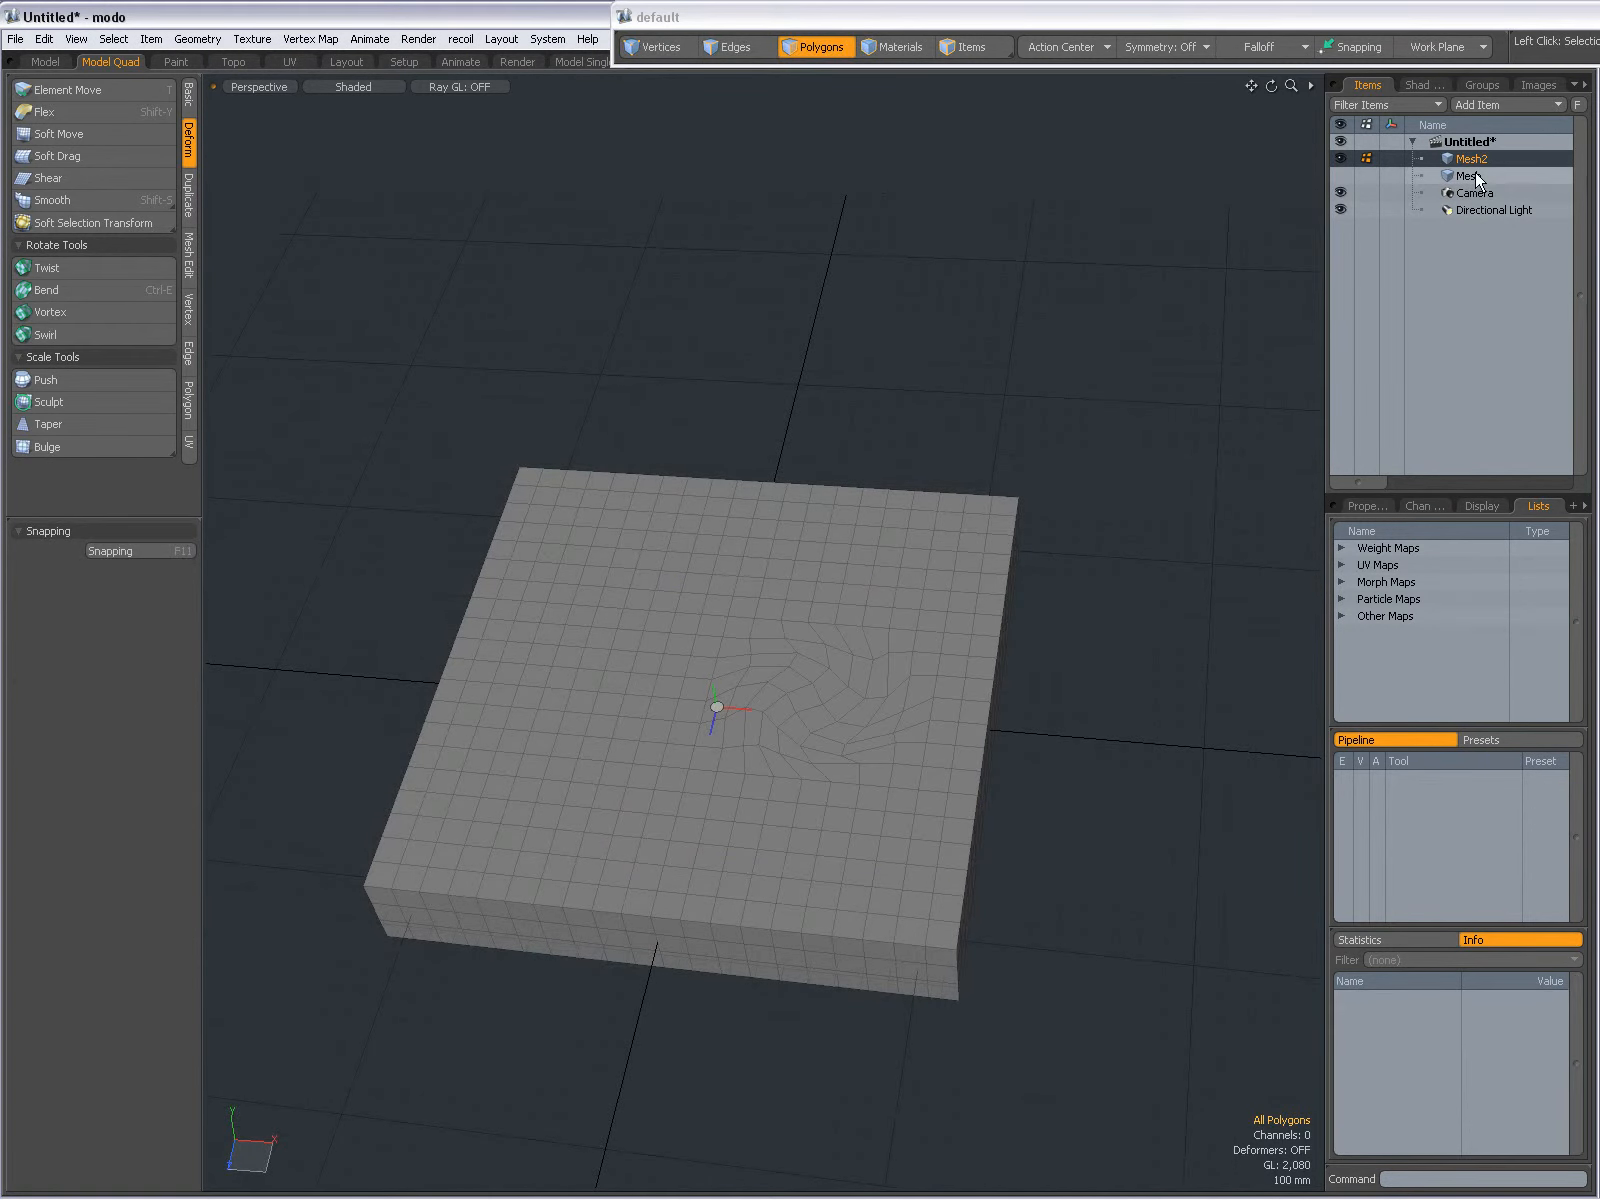
left_click(1468, 175)
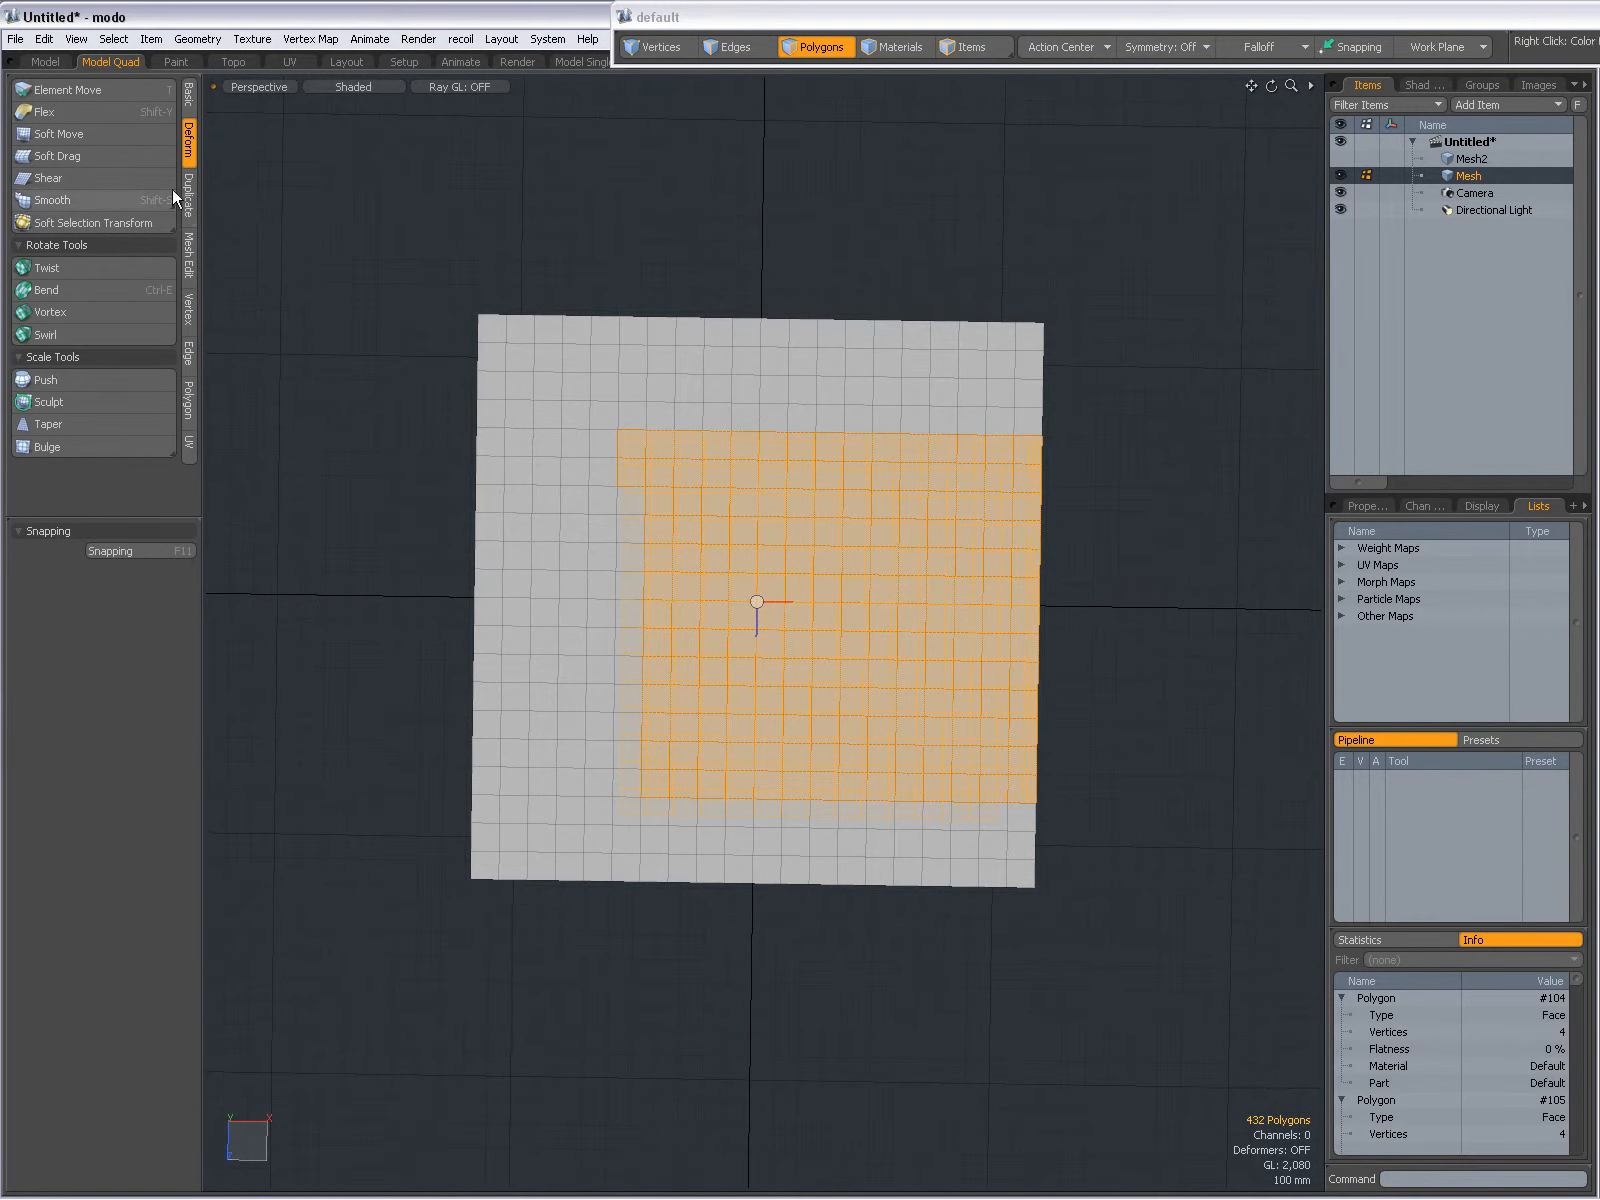
mouse_move(77, 315)
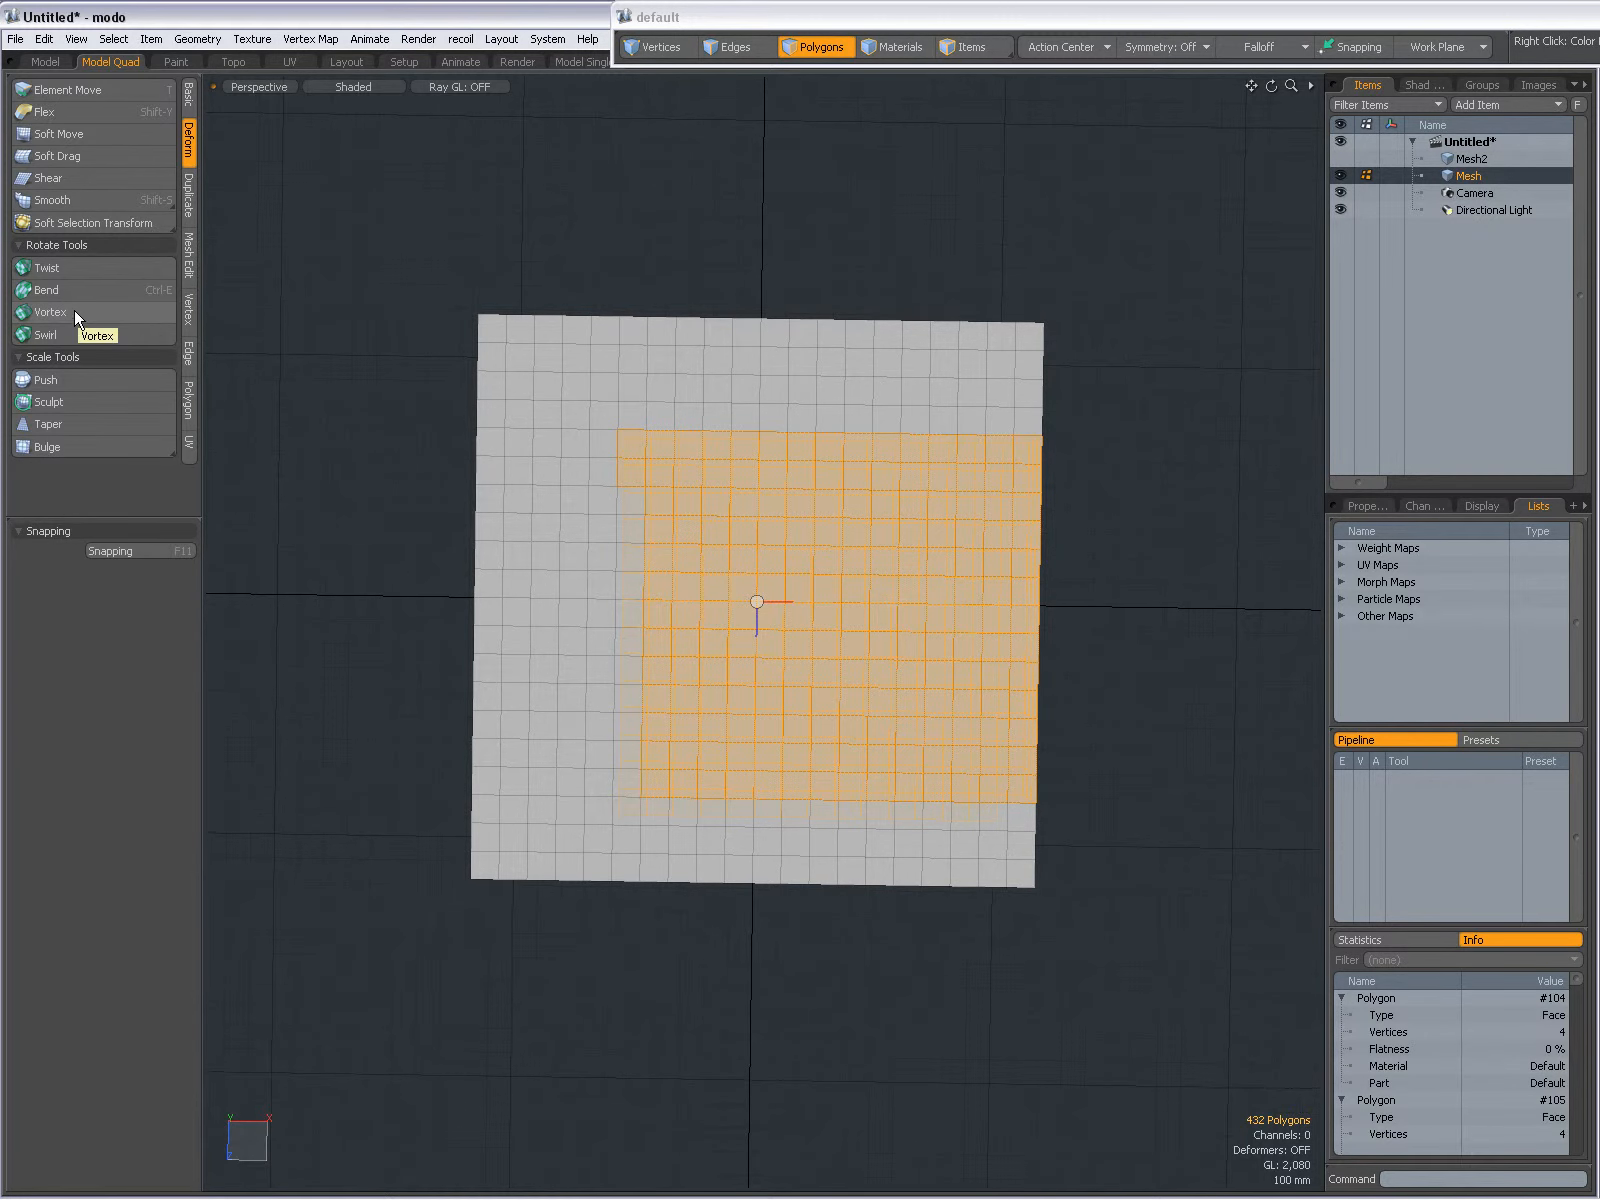
Step: Activate Vortex and shrink its cylindrical falloff over the selected polygons
left_click(49, 312)
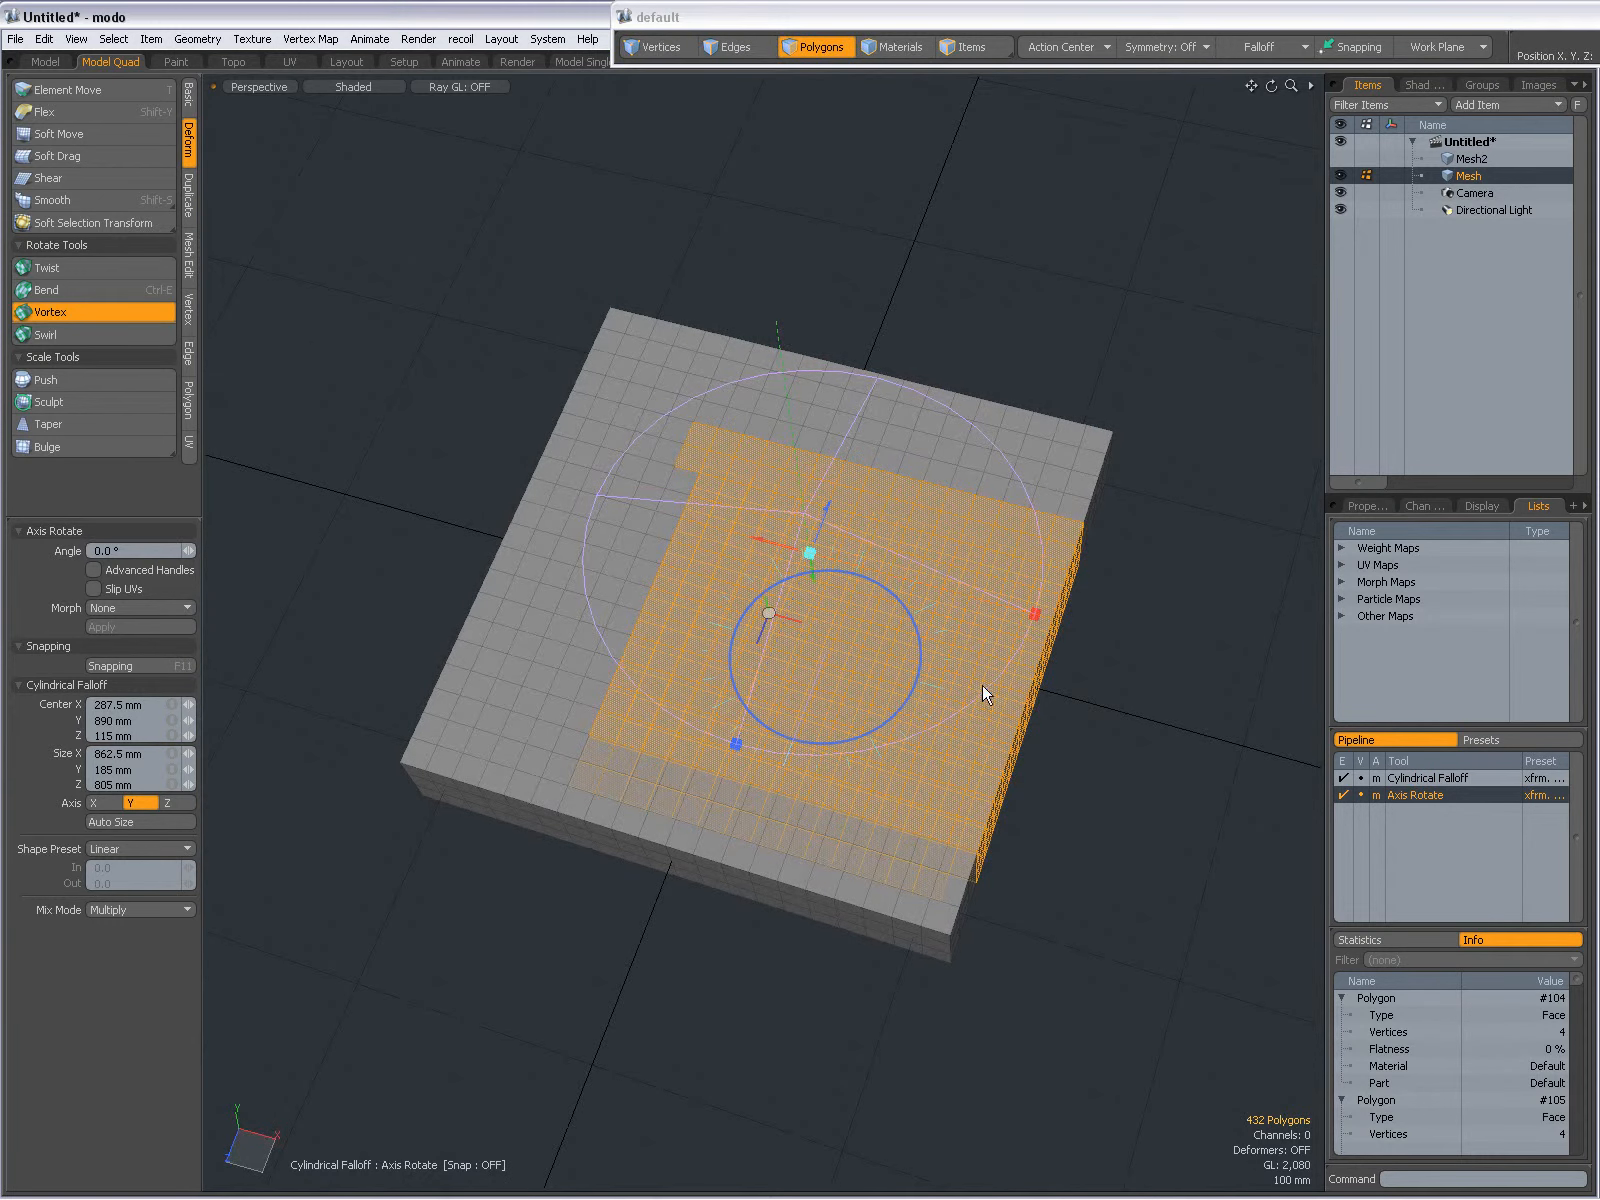
left_click_drag(1013, 584, 735, 742)
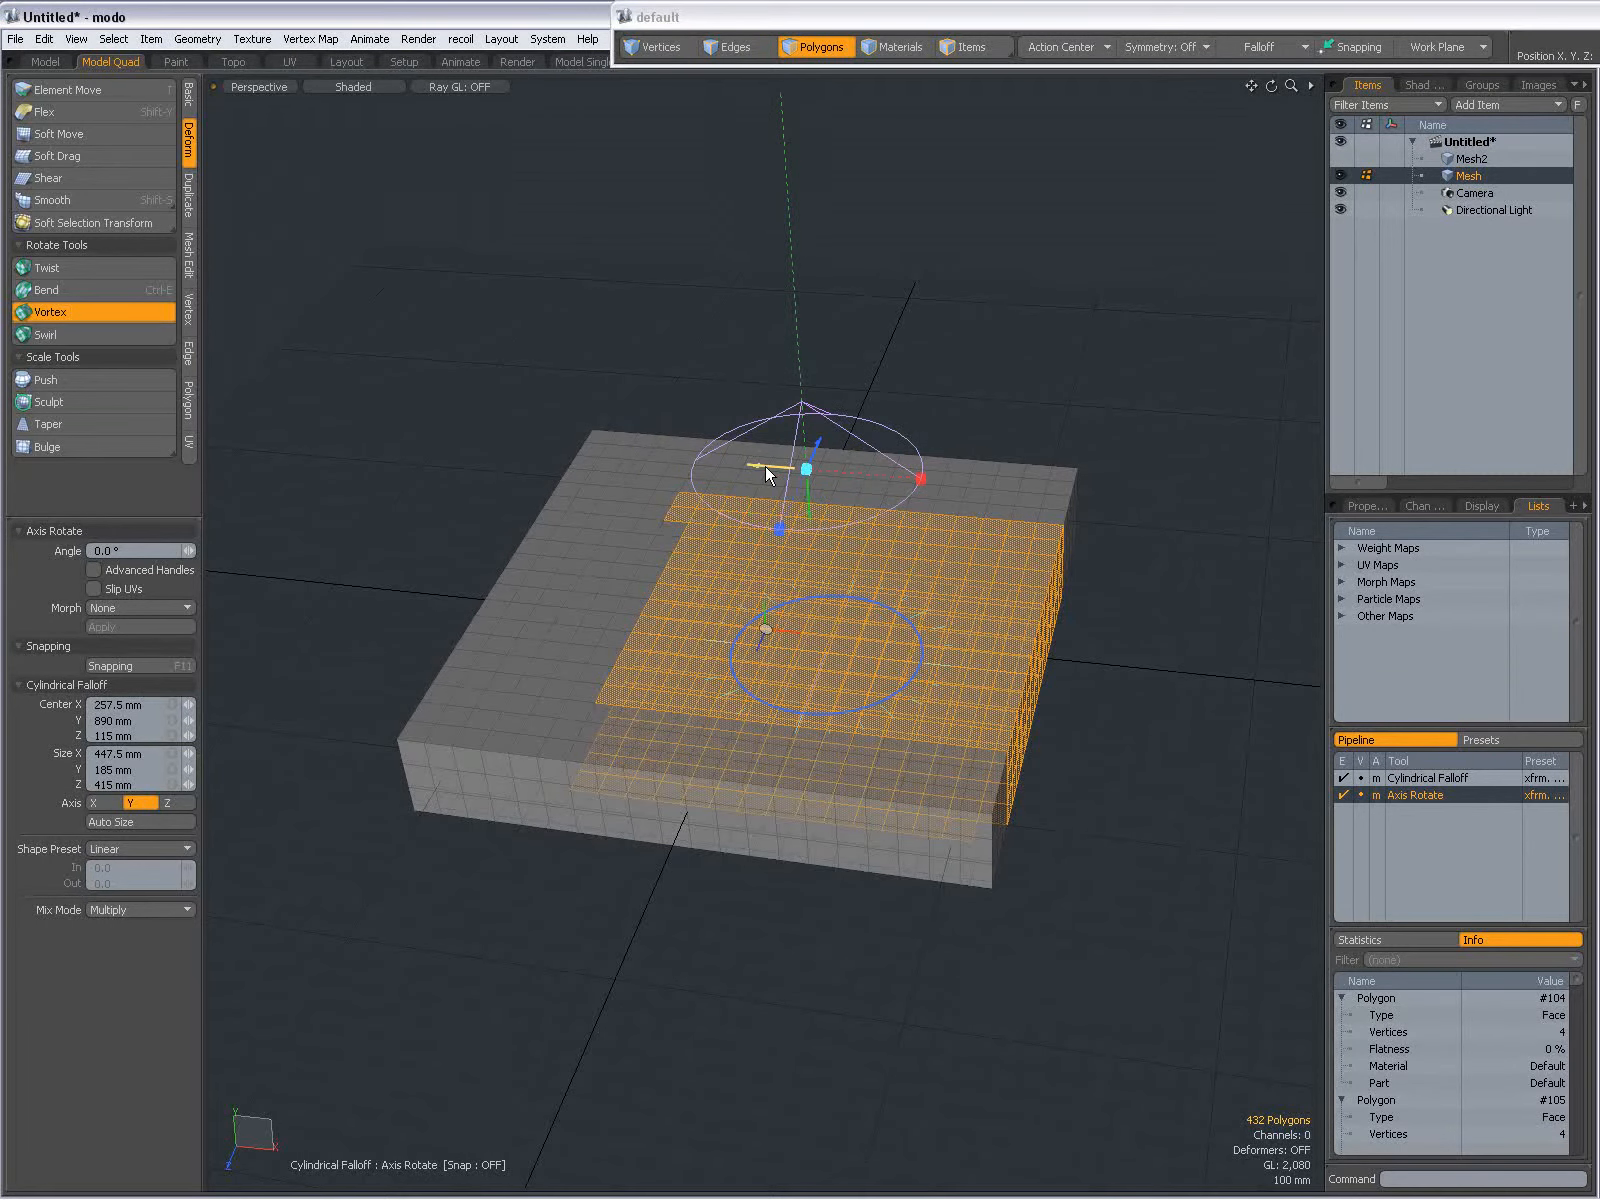
Step: Twist the polygons inside the cylindrical falloff and orbit to inspect them from the side and below
left_click_drag(765, 474, 908, 694)
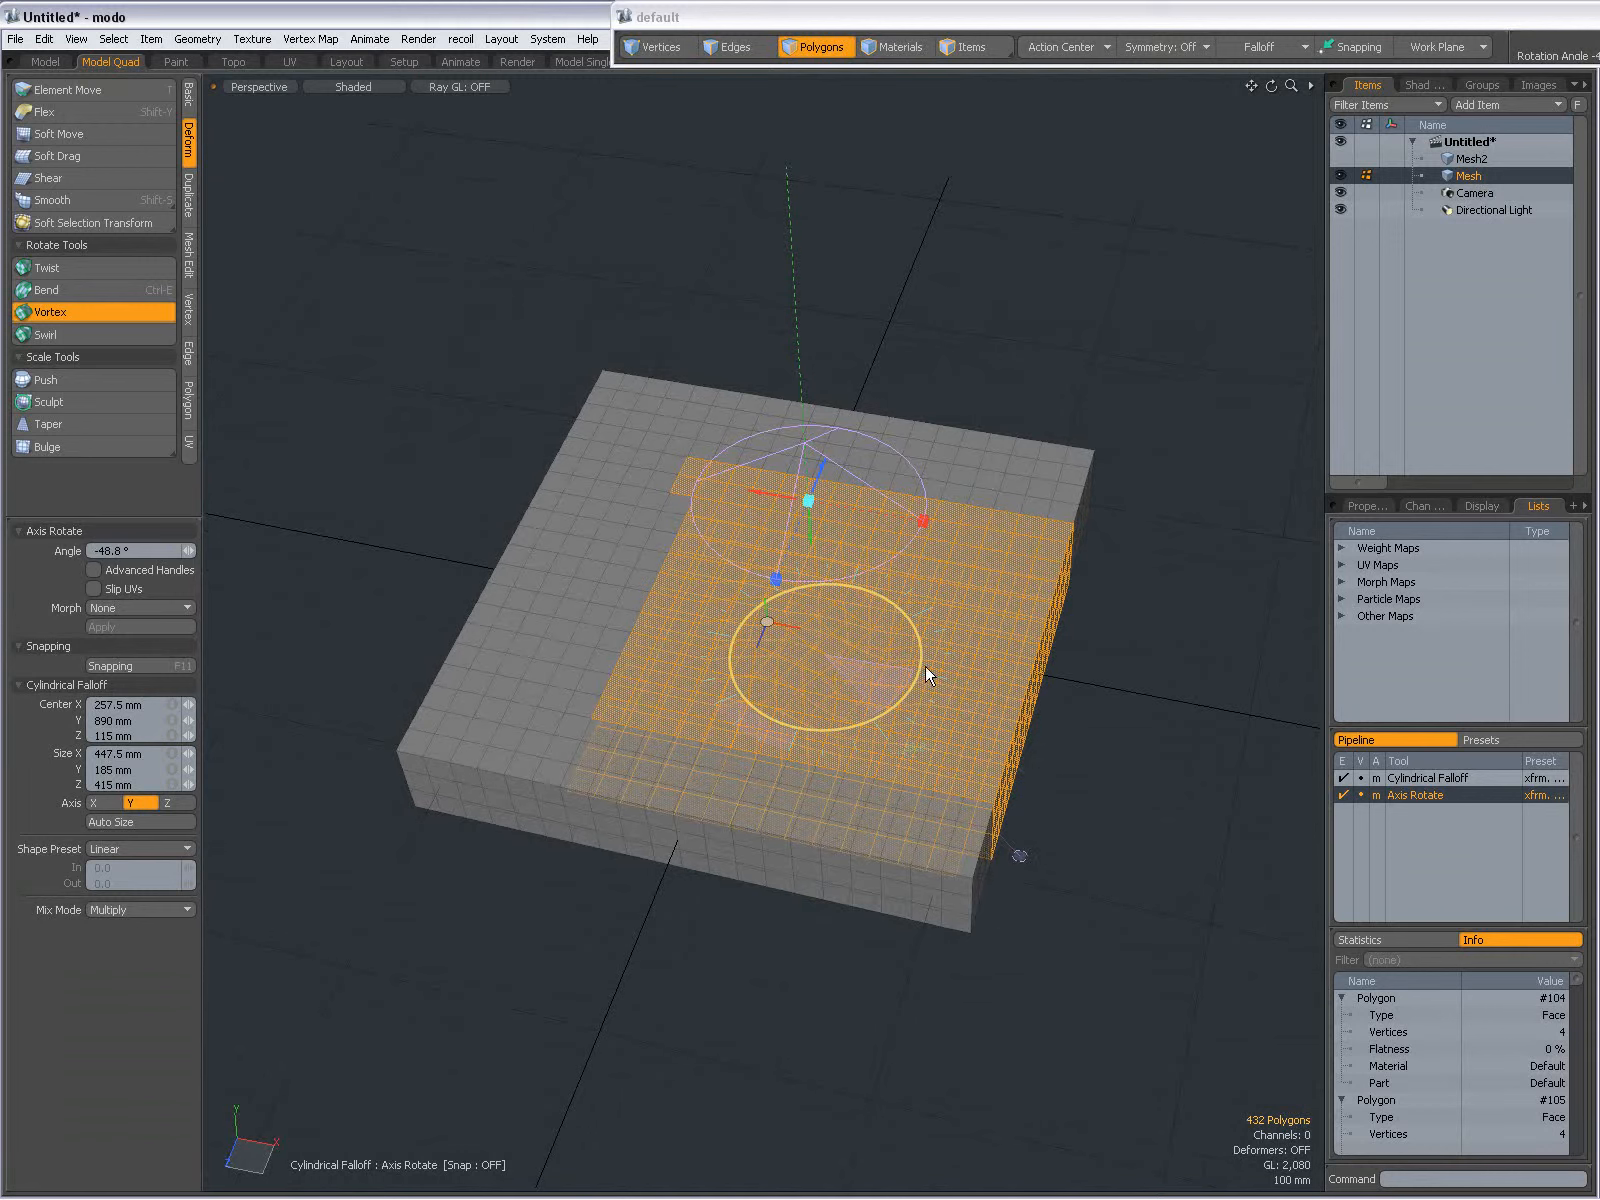
left_click_drag(928, 676, 919, 681)
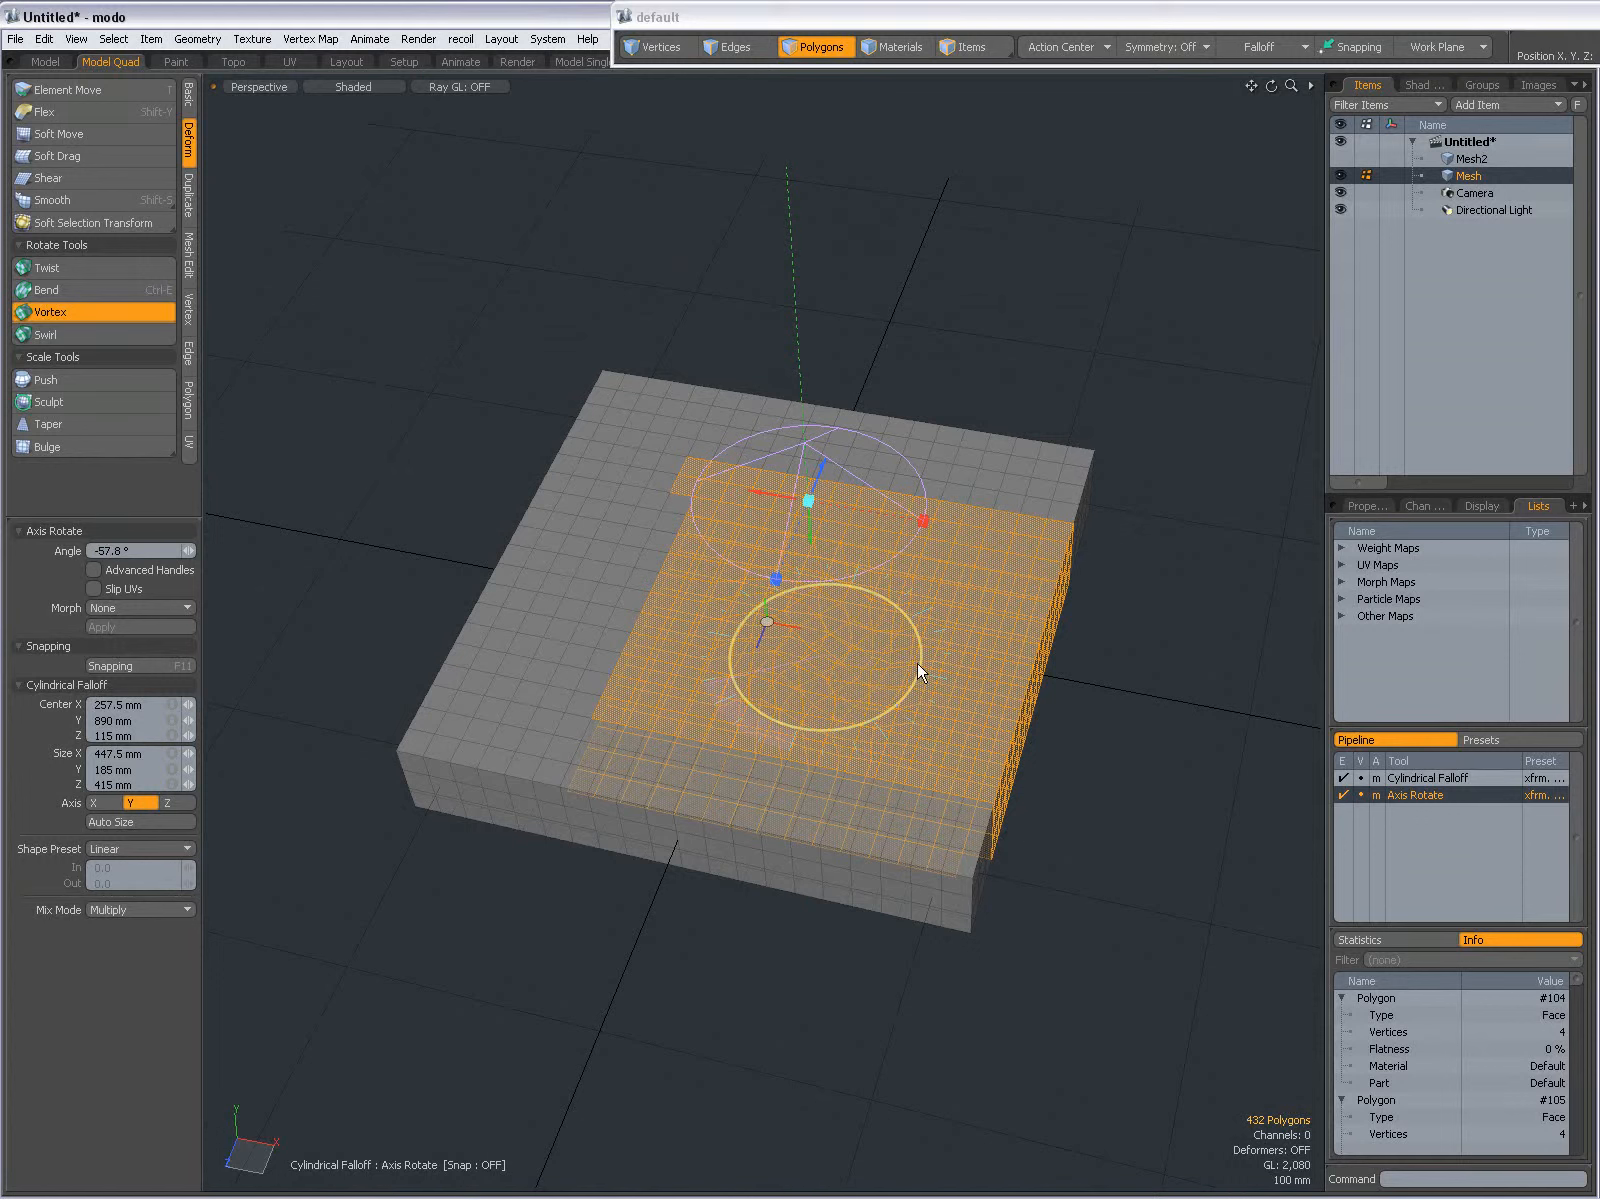
left_click_drag(918, 671, 863, 493)
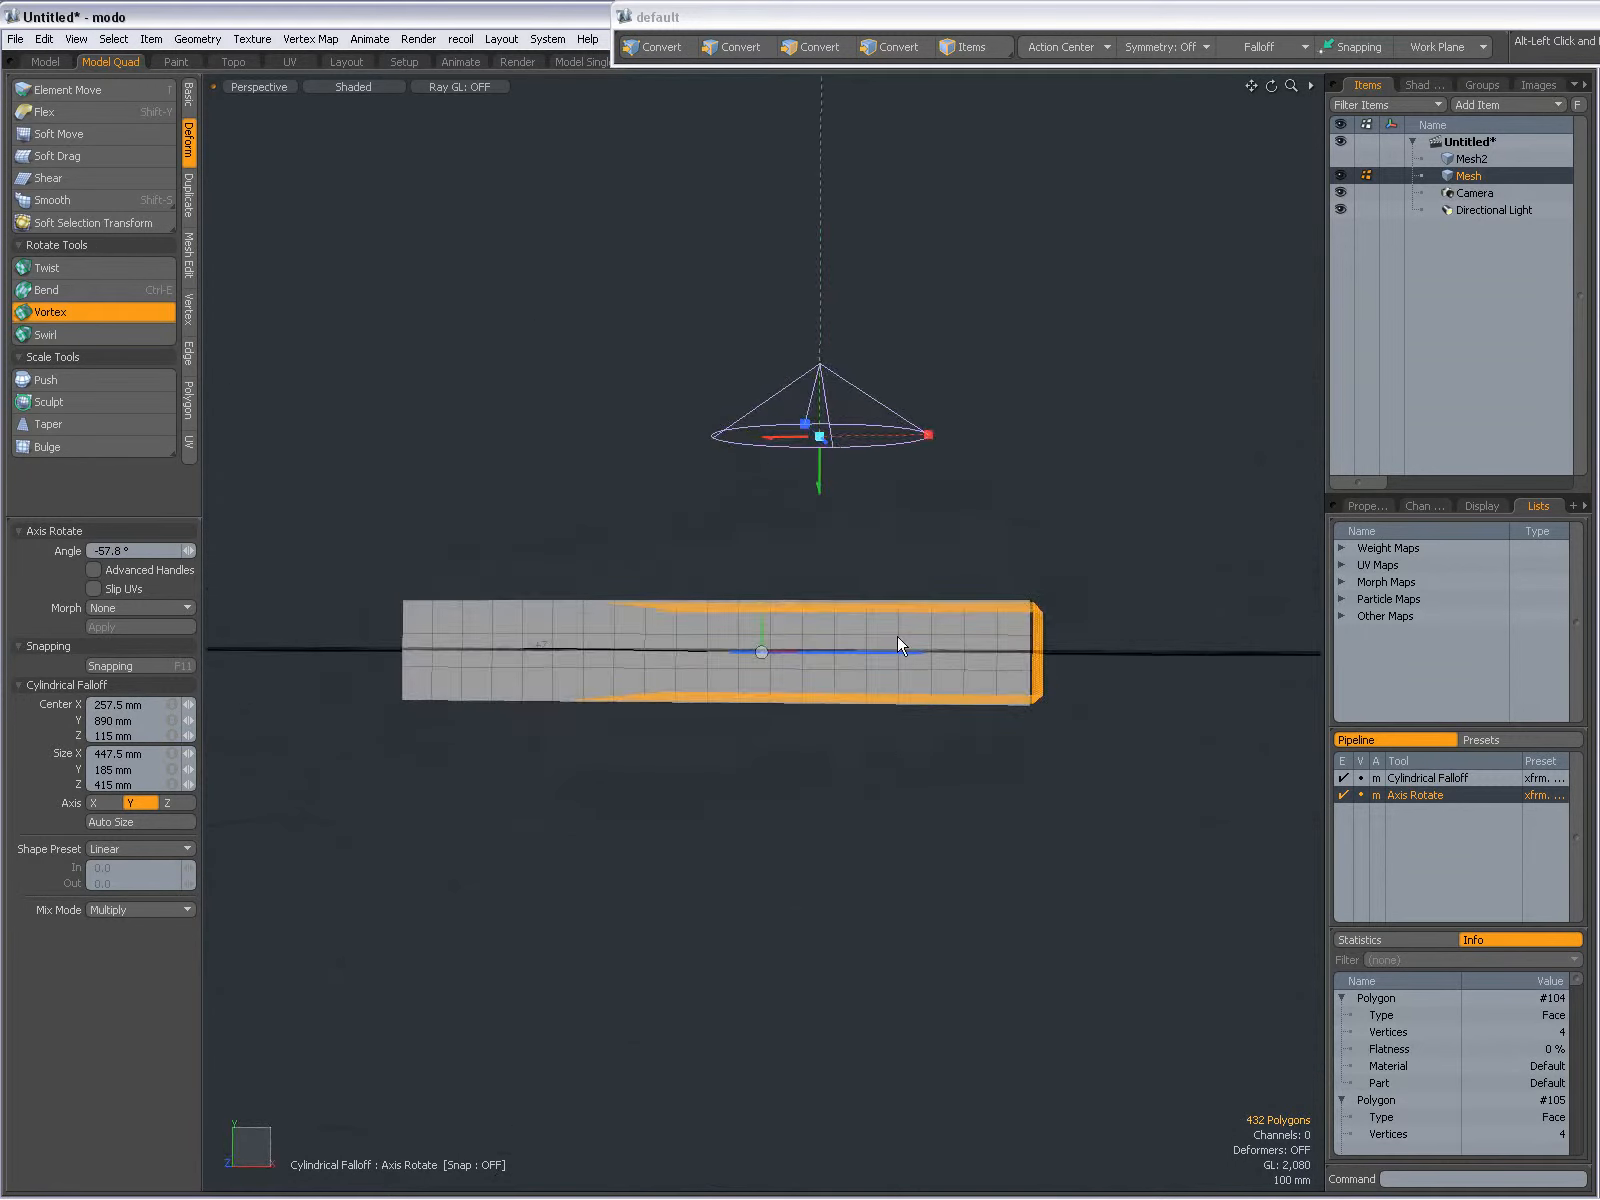
left_click_drag(898, 643, 959, 629)
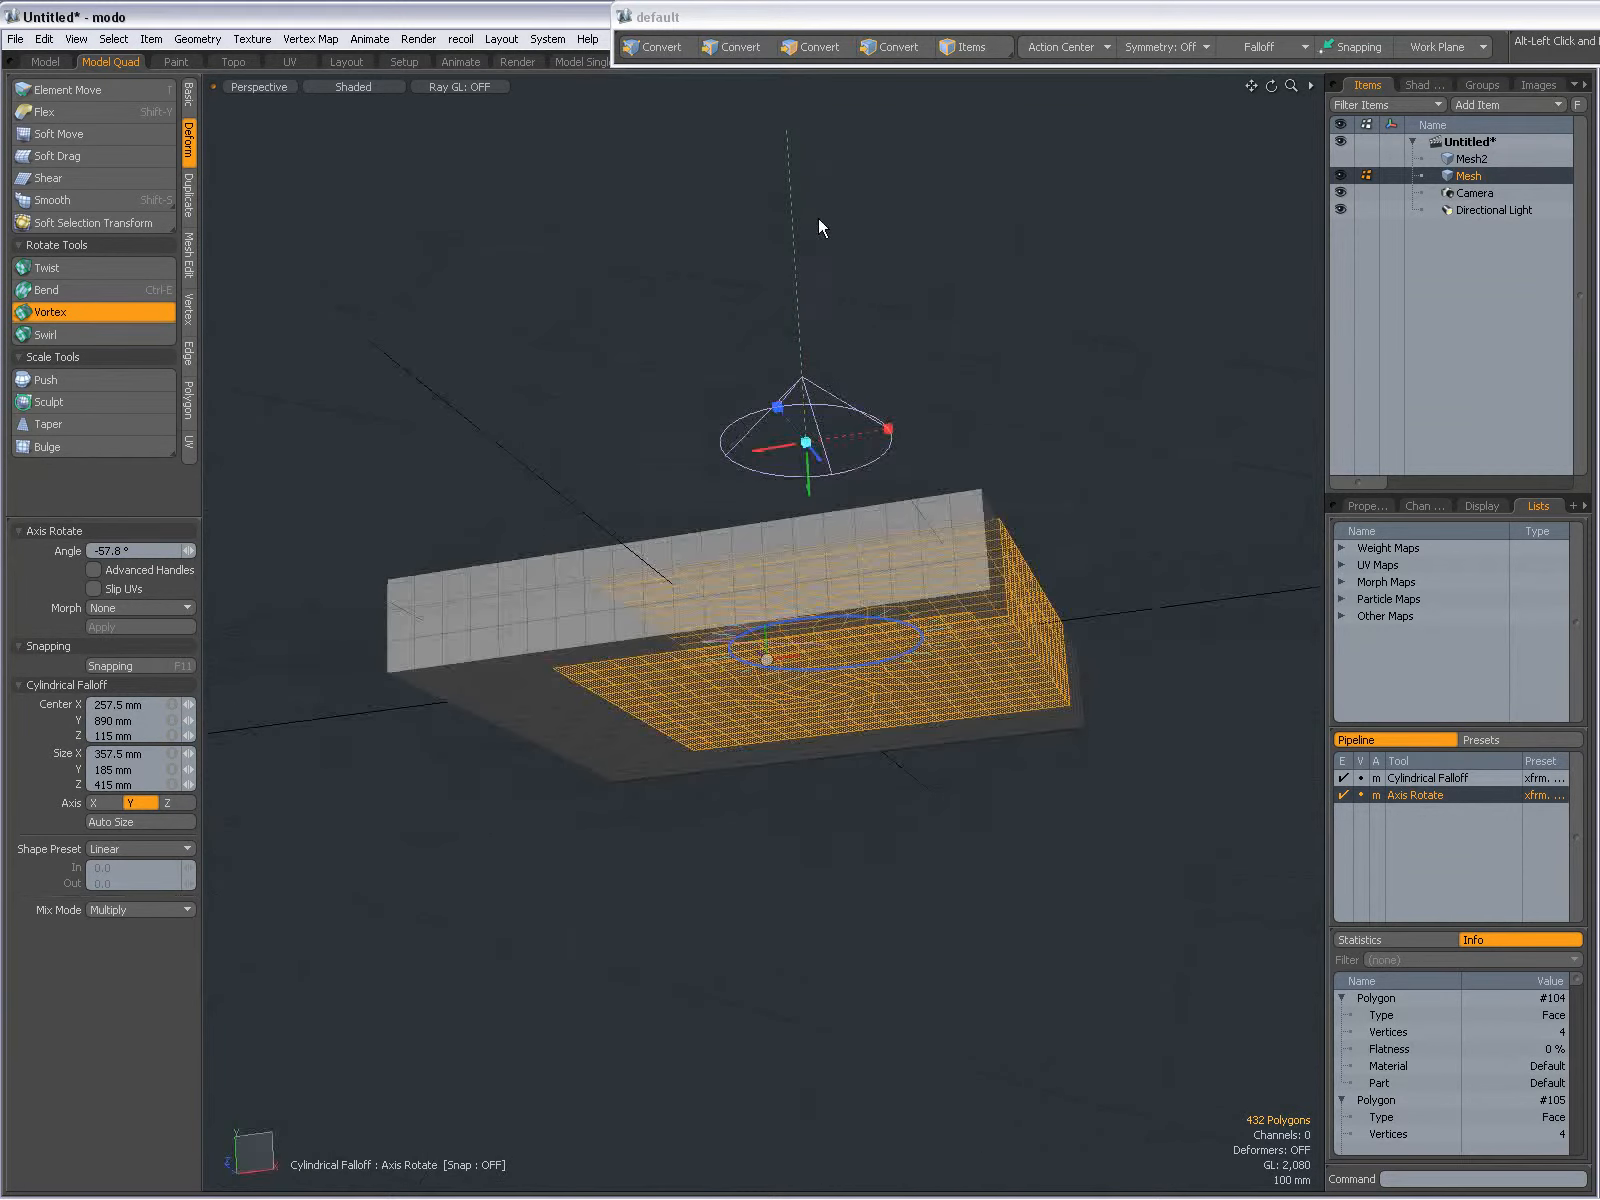
left_click_drag(895, 426, 937, 420)
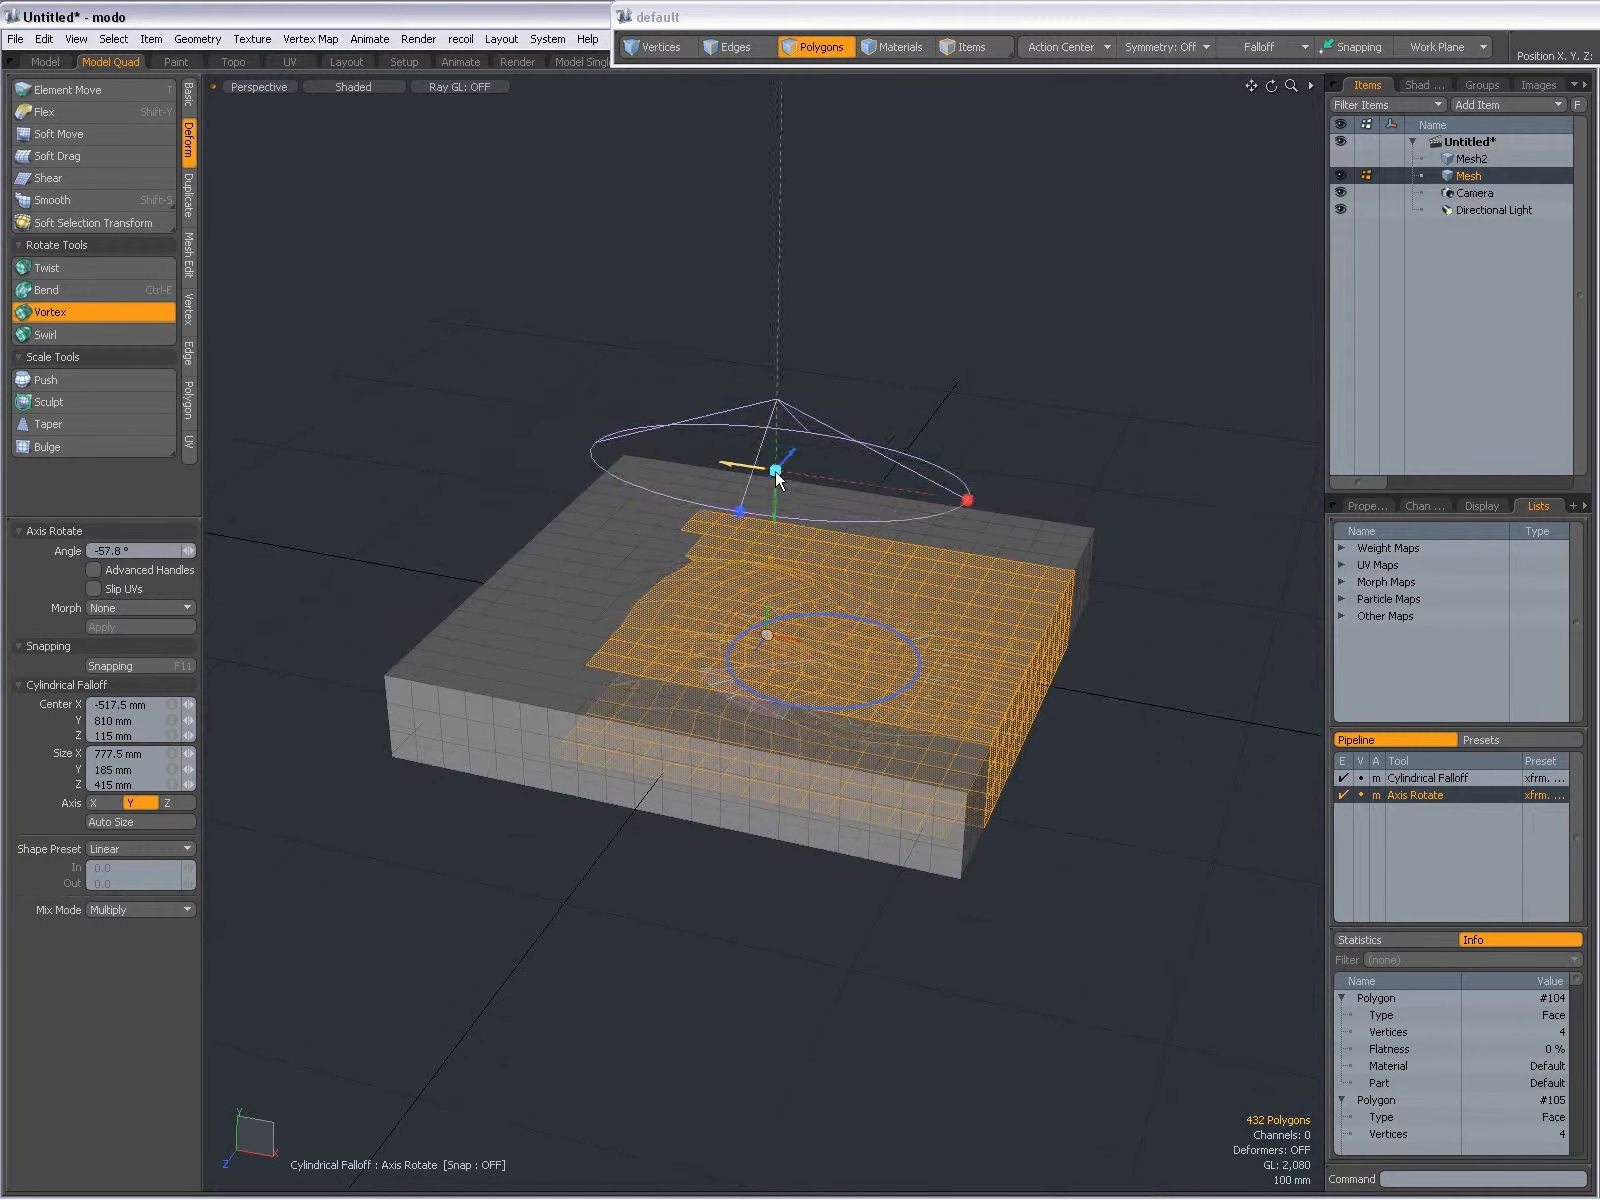
Step: Reposition the falloff center across the slab to change the swirl pattern
left_click_drag(779, 480, 845, 471)
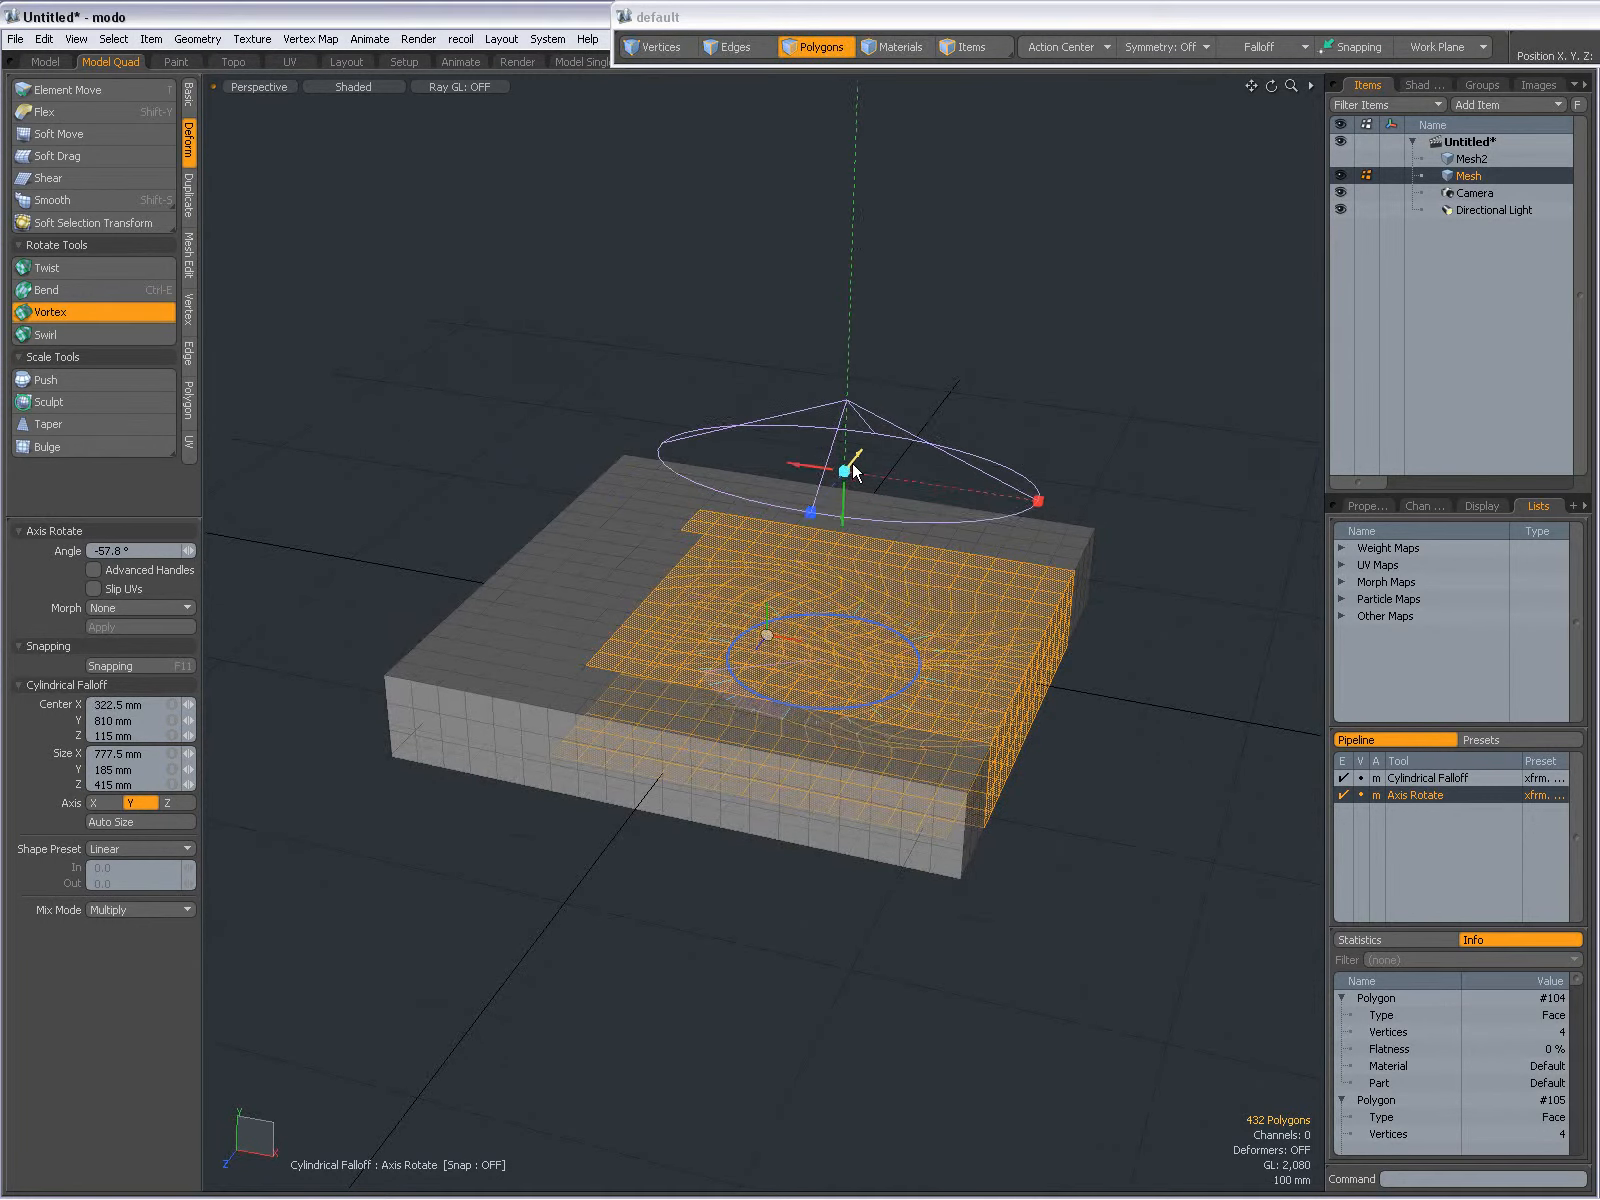
left_click_drag(847, 471, 847, 518)
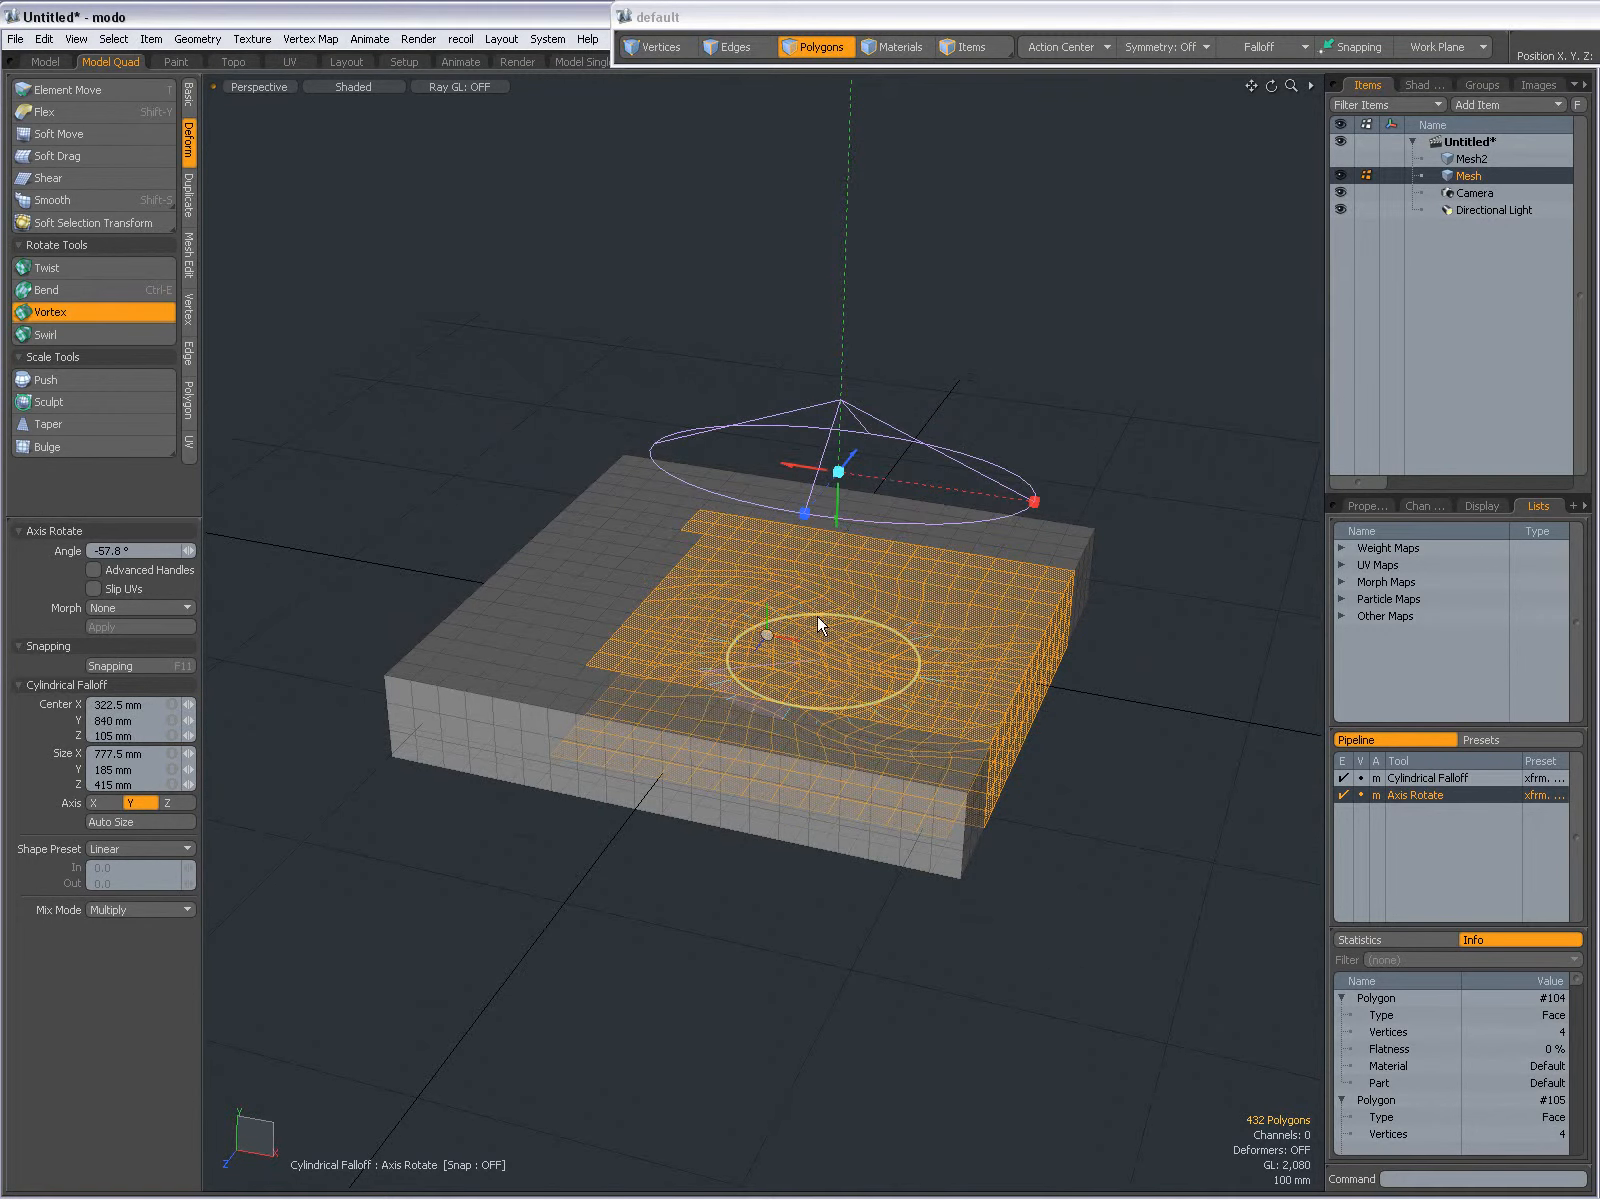
left_click_drag(821, 623, 923, 679)
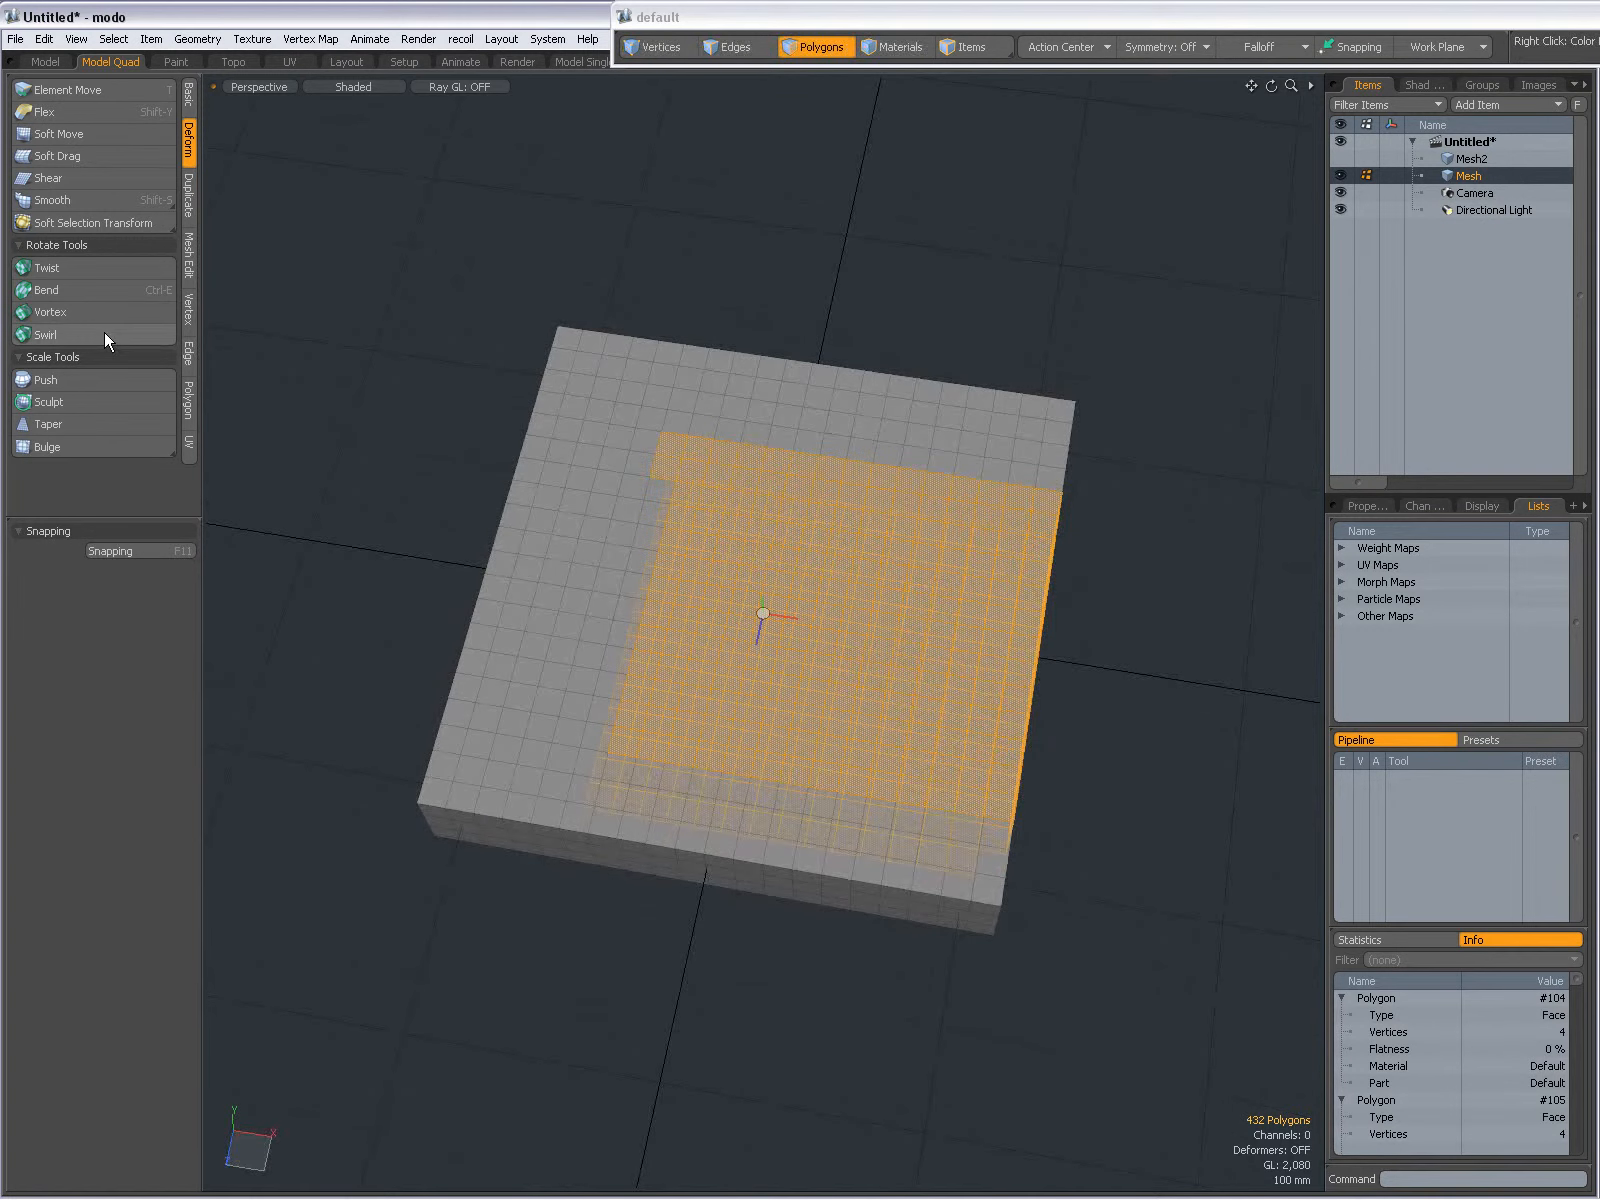
Step: Switch to the Swirl tool with a radial falloff on the selected polygons
left_click(47, 334)
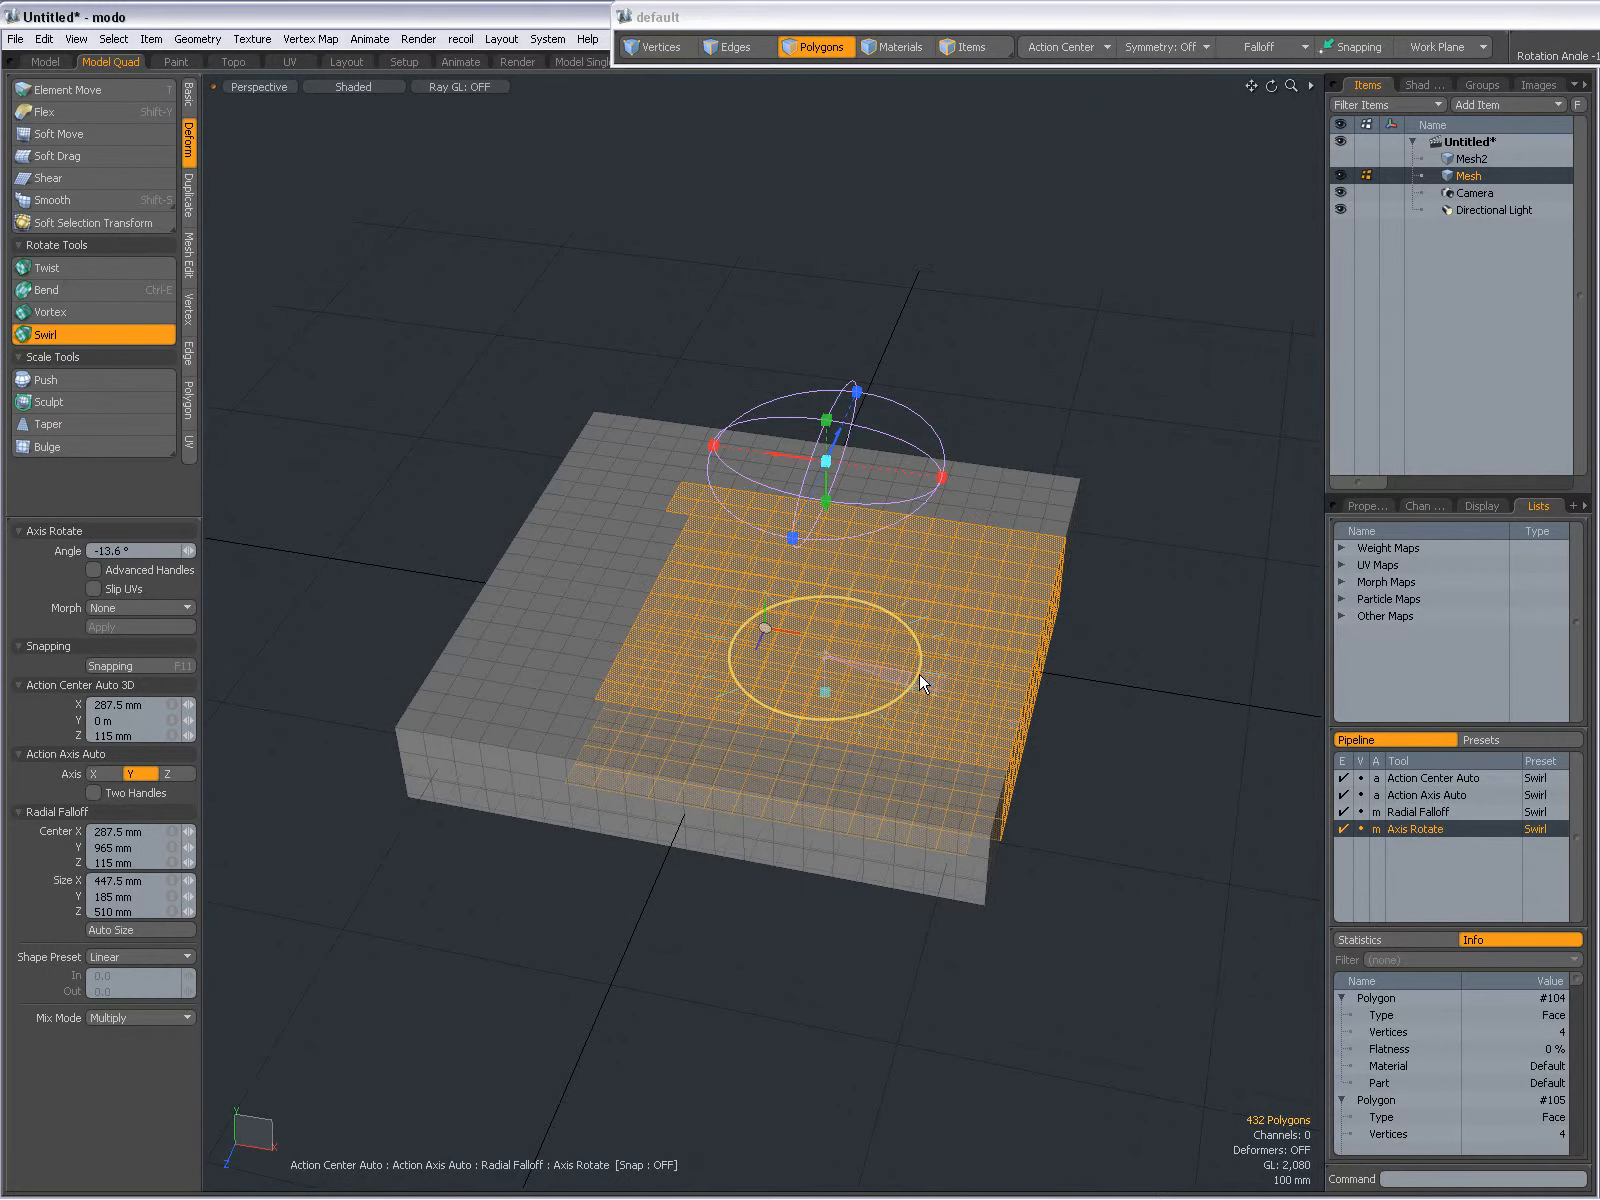
Step: Widen the radial falloff into a large sphere and swirl the polygons in both directions within it
left_click_drag(919, 683, 832, 736)
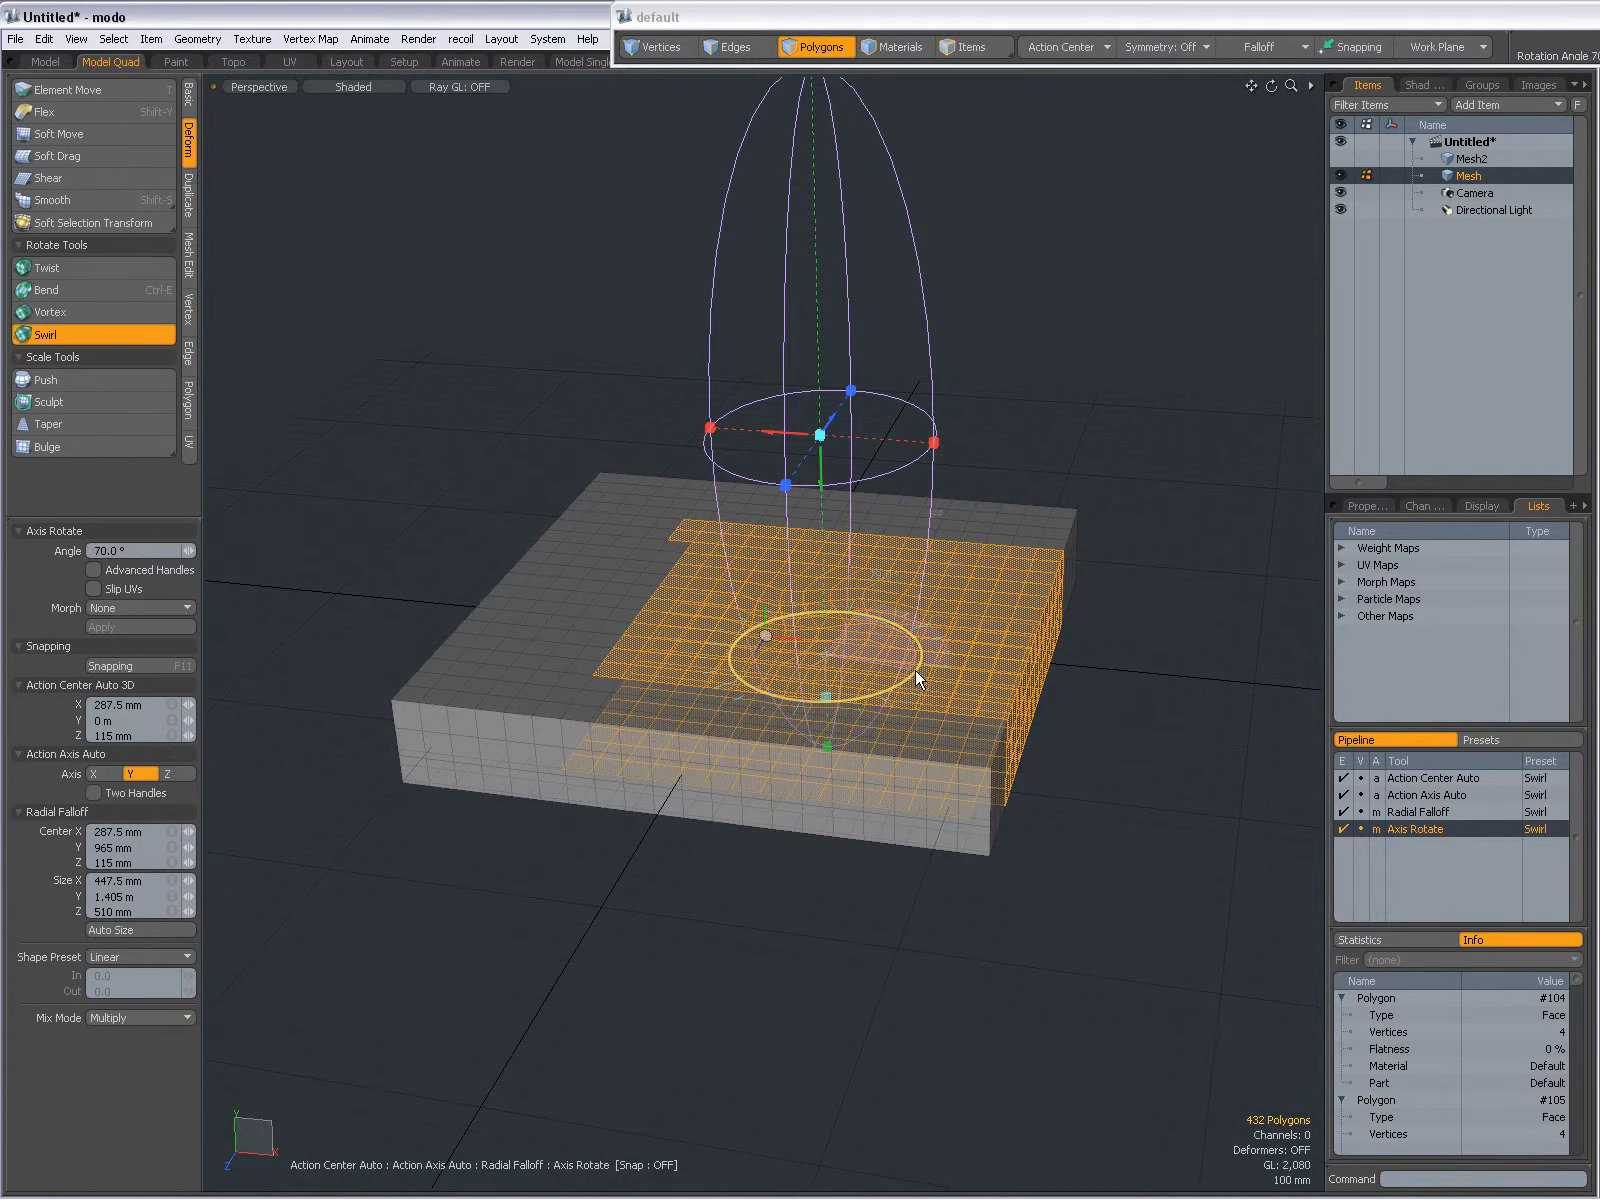
left_click_drag(918, 679, 832, 510)
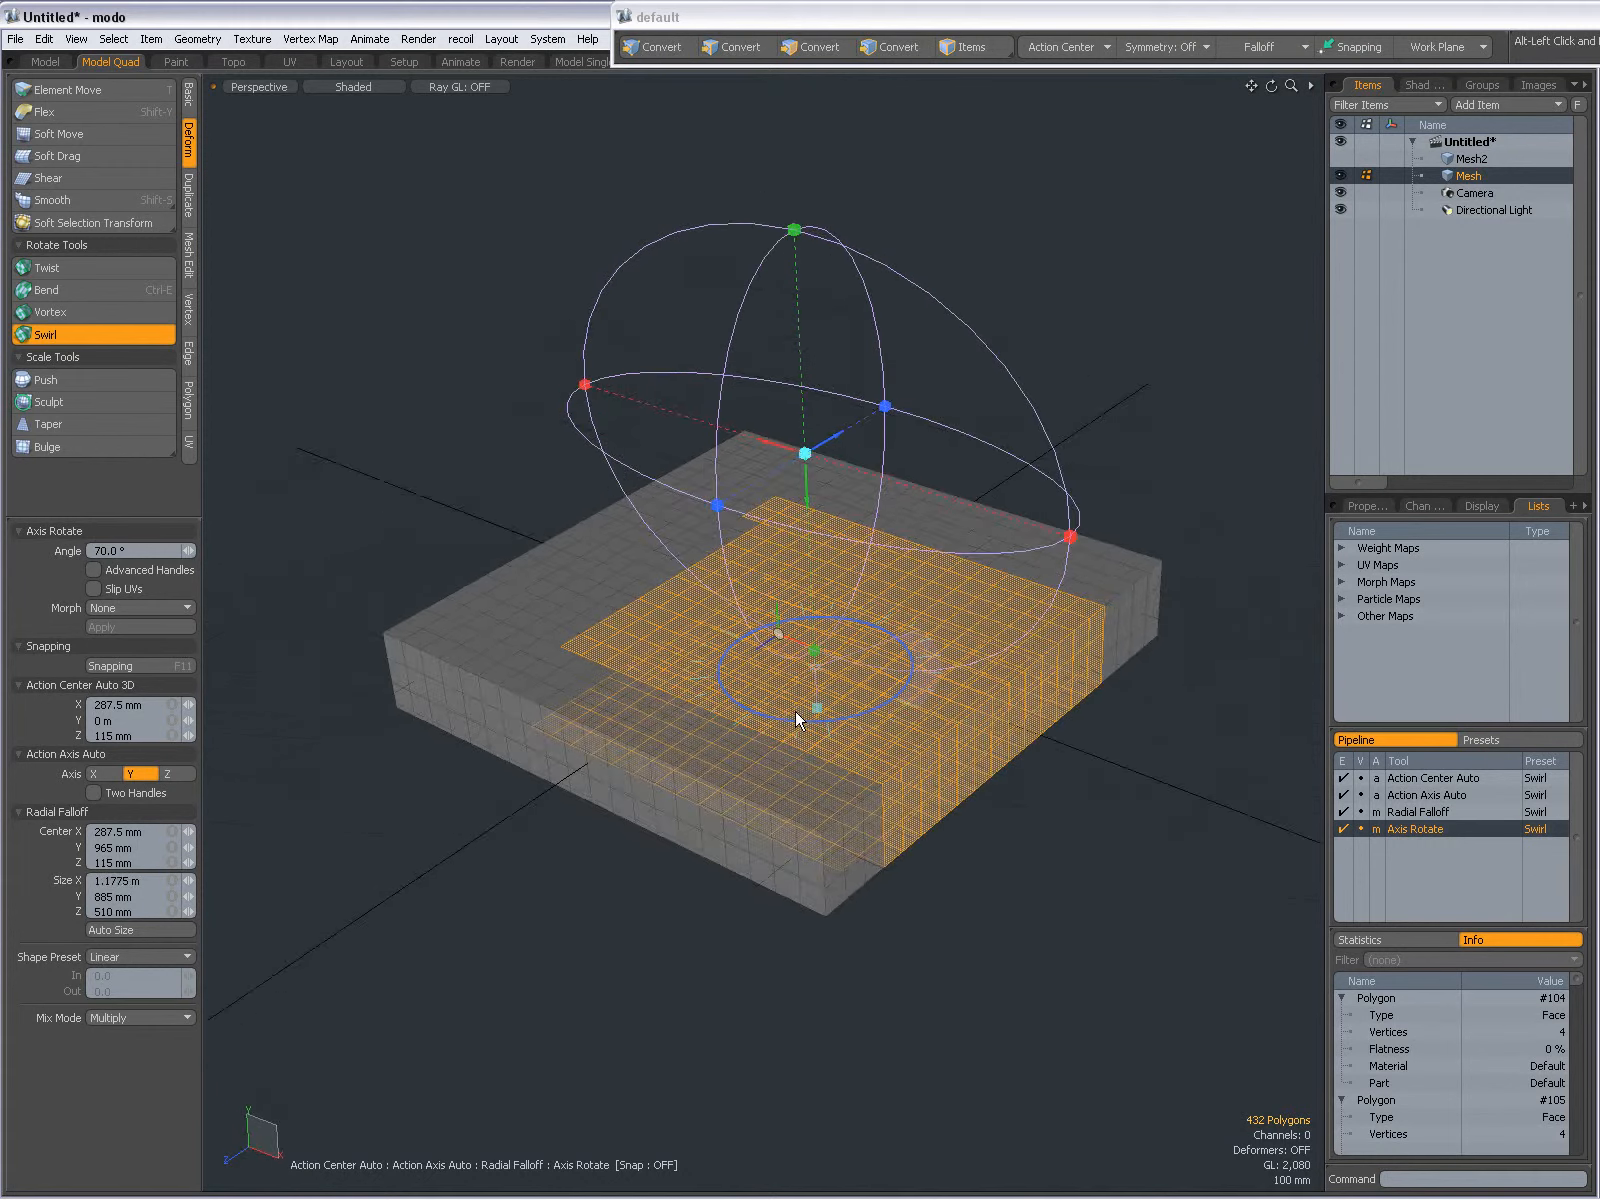
left_click_drag(796, 663, 903, 704)
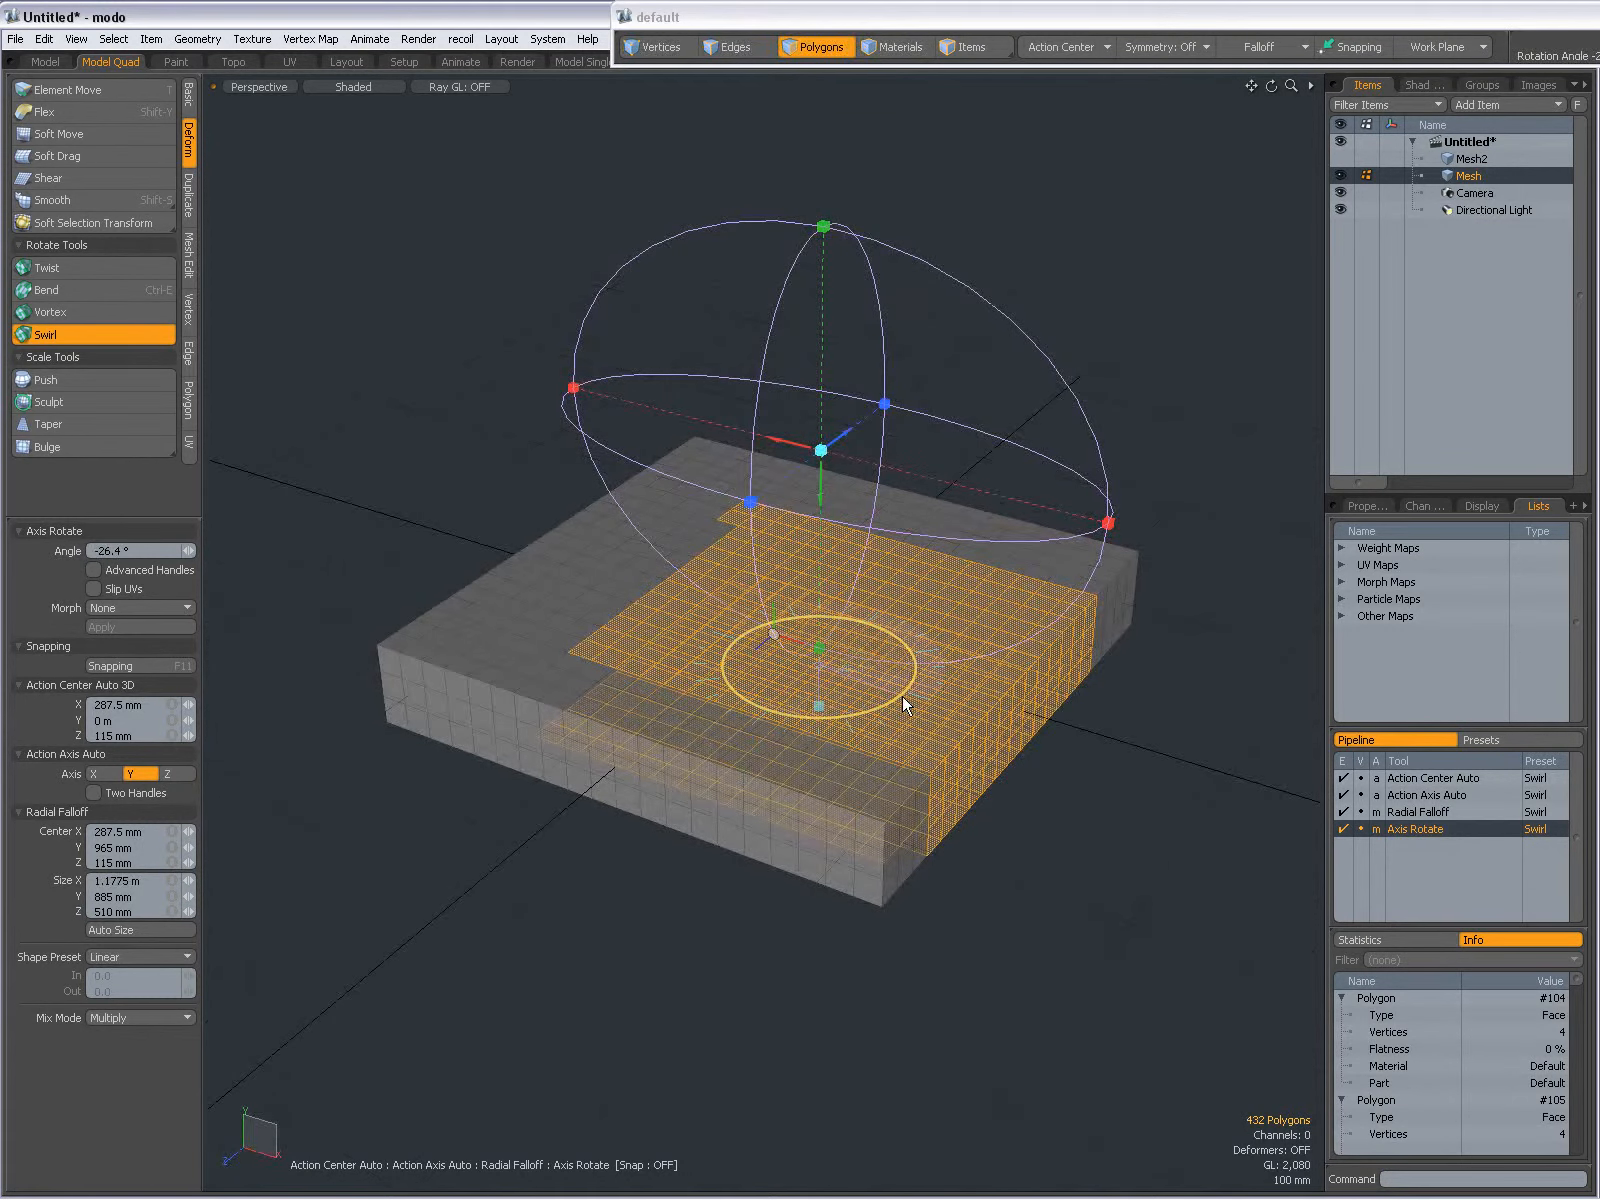
left_click_drag(898, 704, 939, 622)
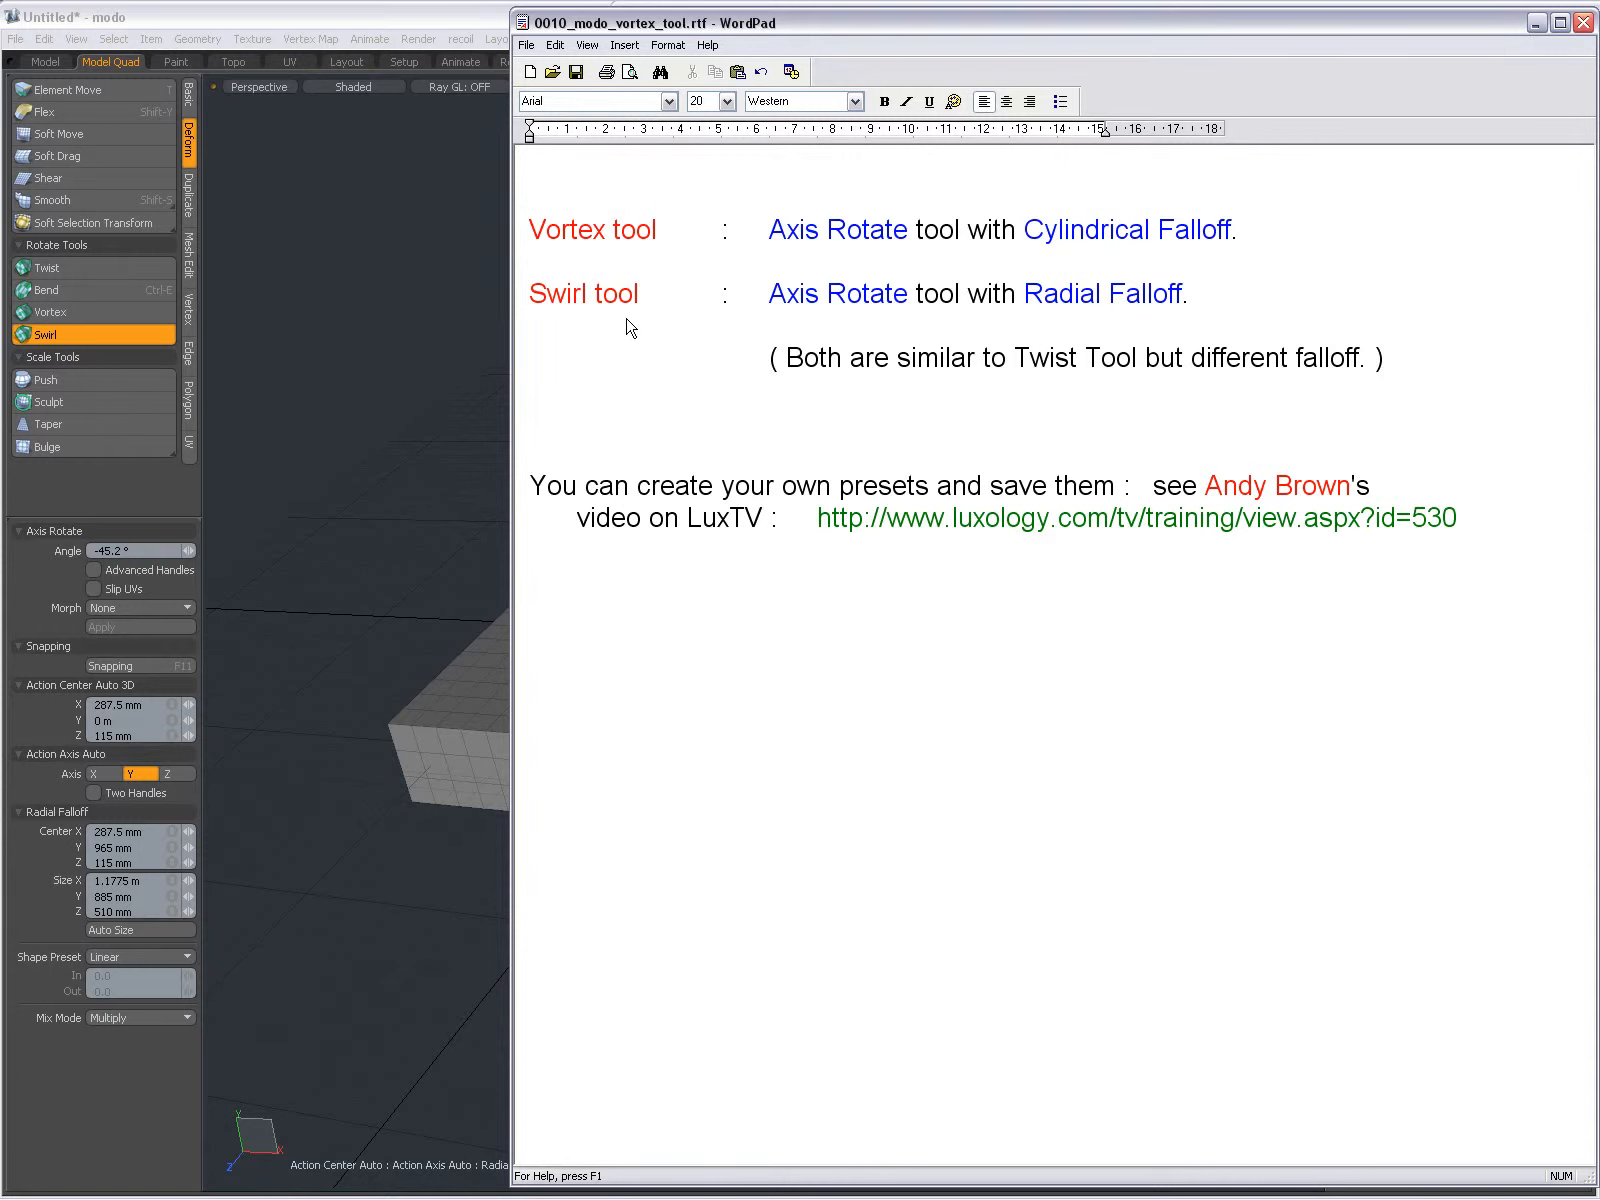
mouse_move(957, 268)
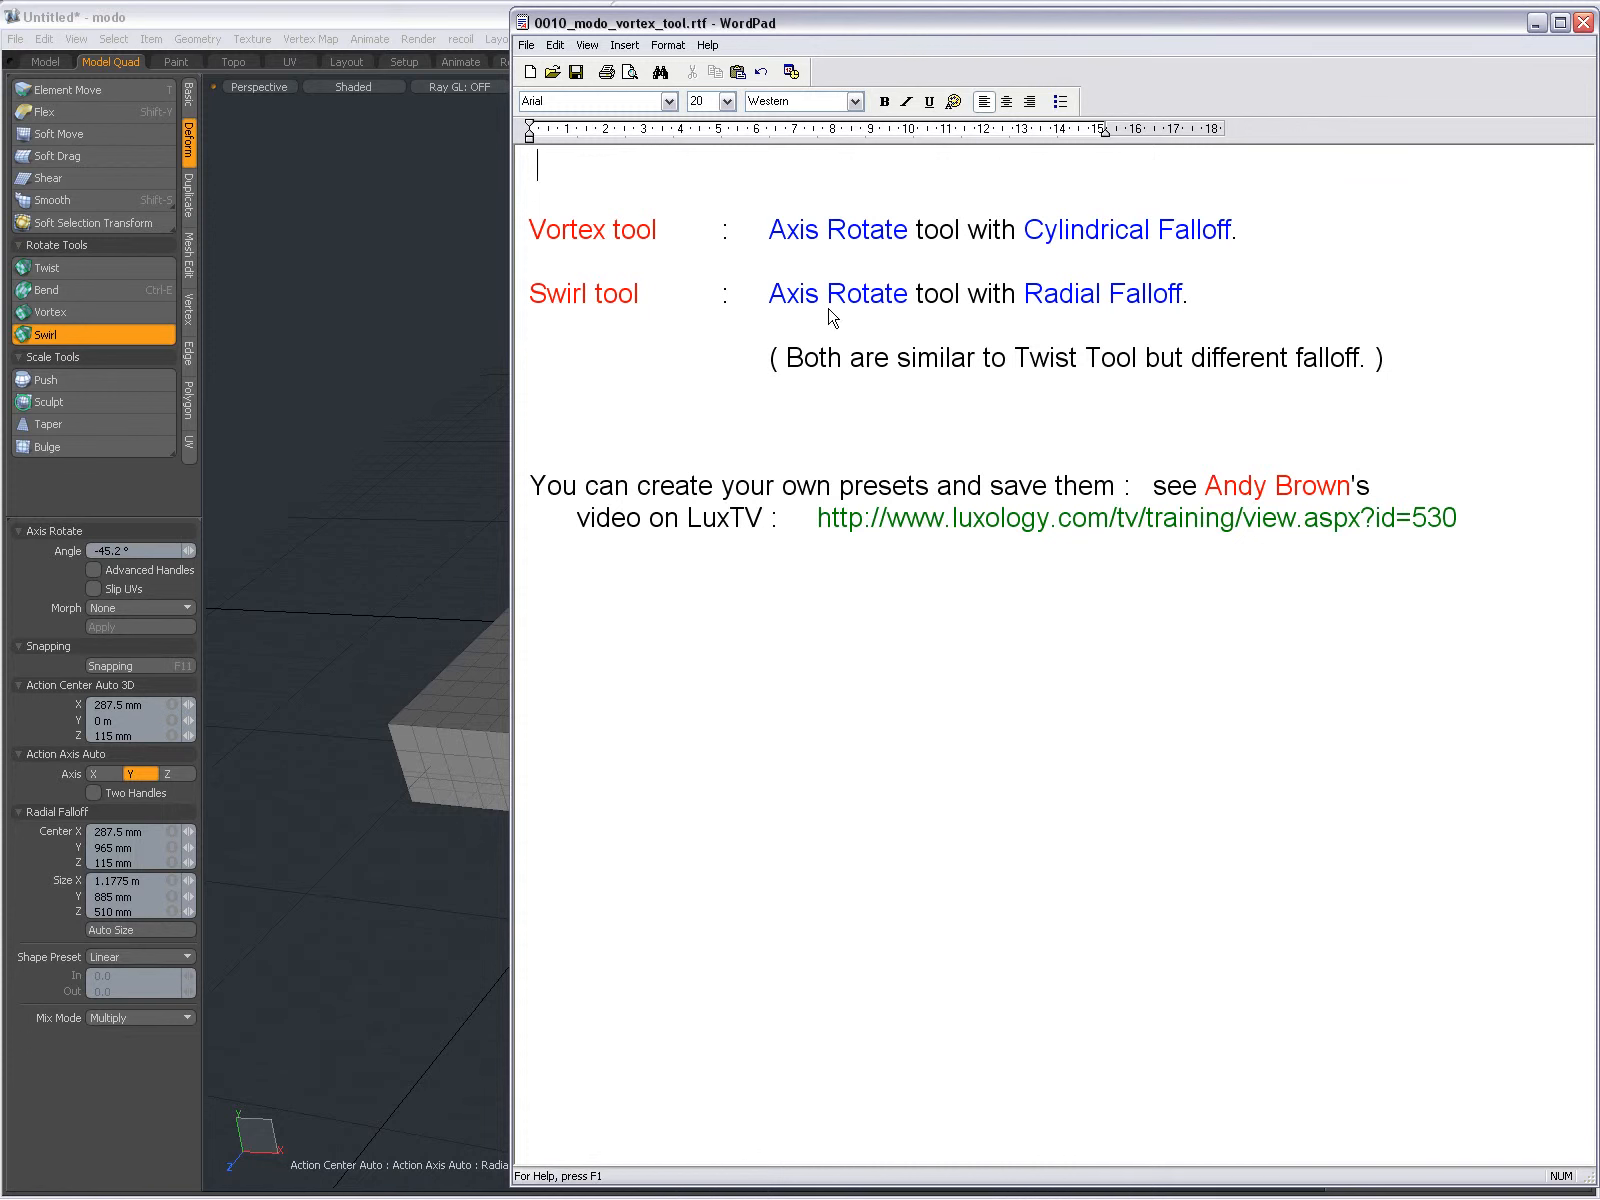
mouse_move(1181, 318)
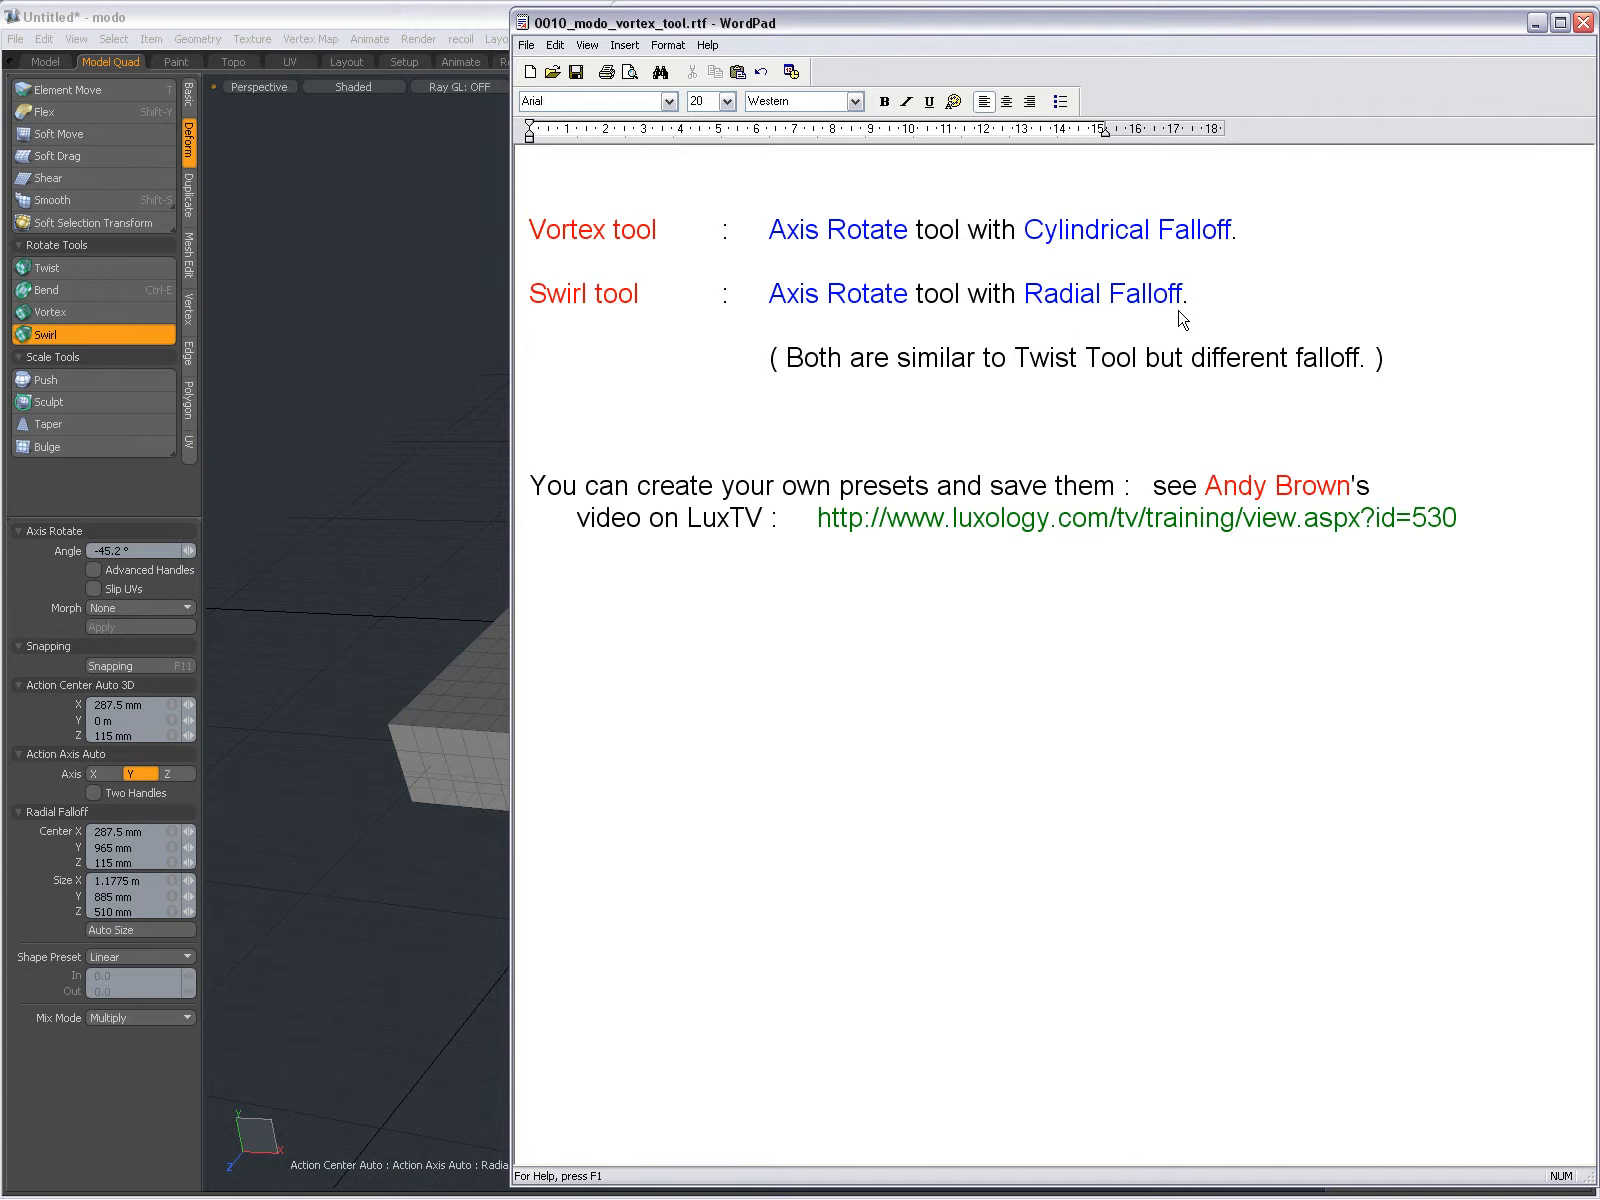
mouse_move(763, 237)
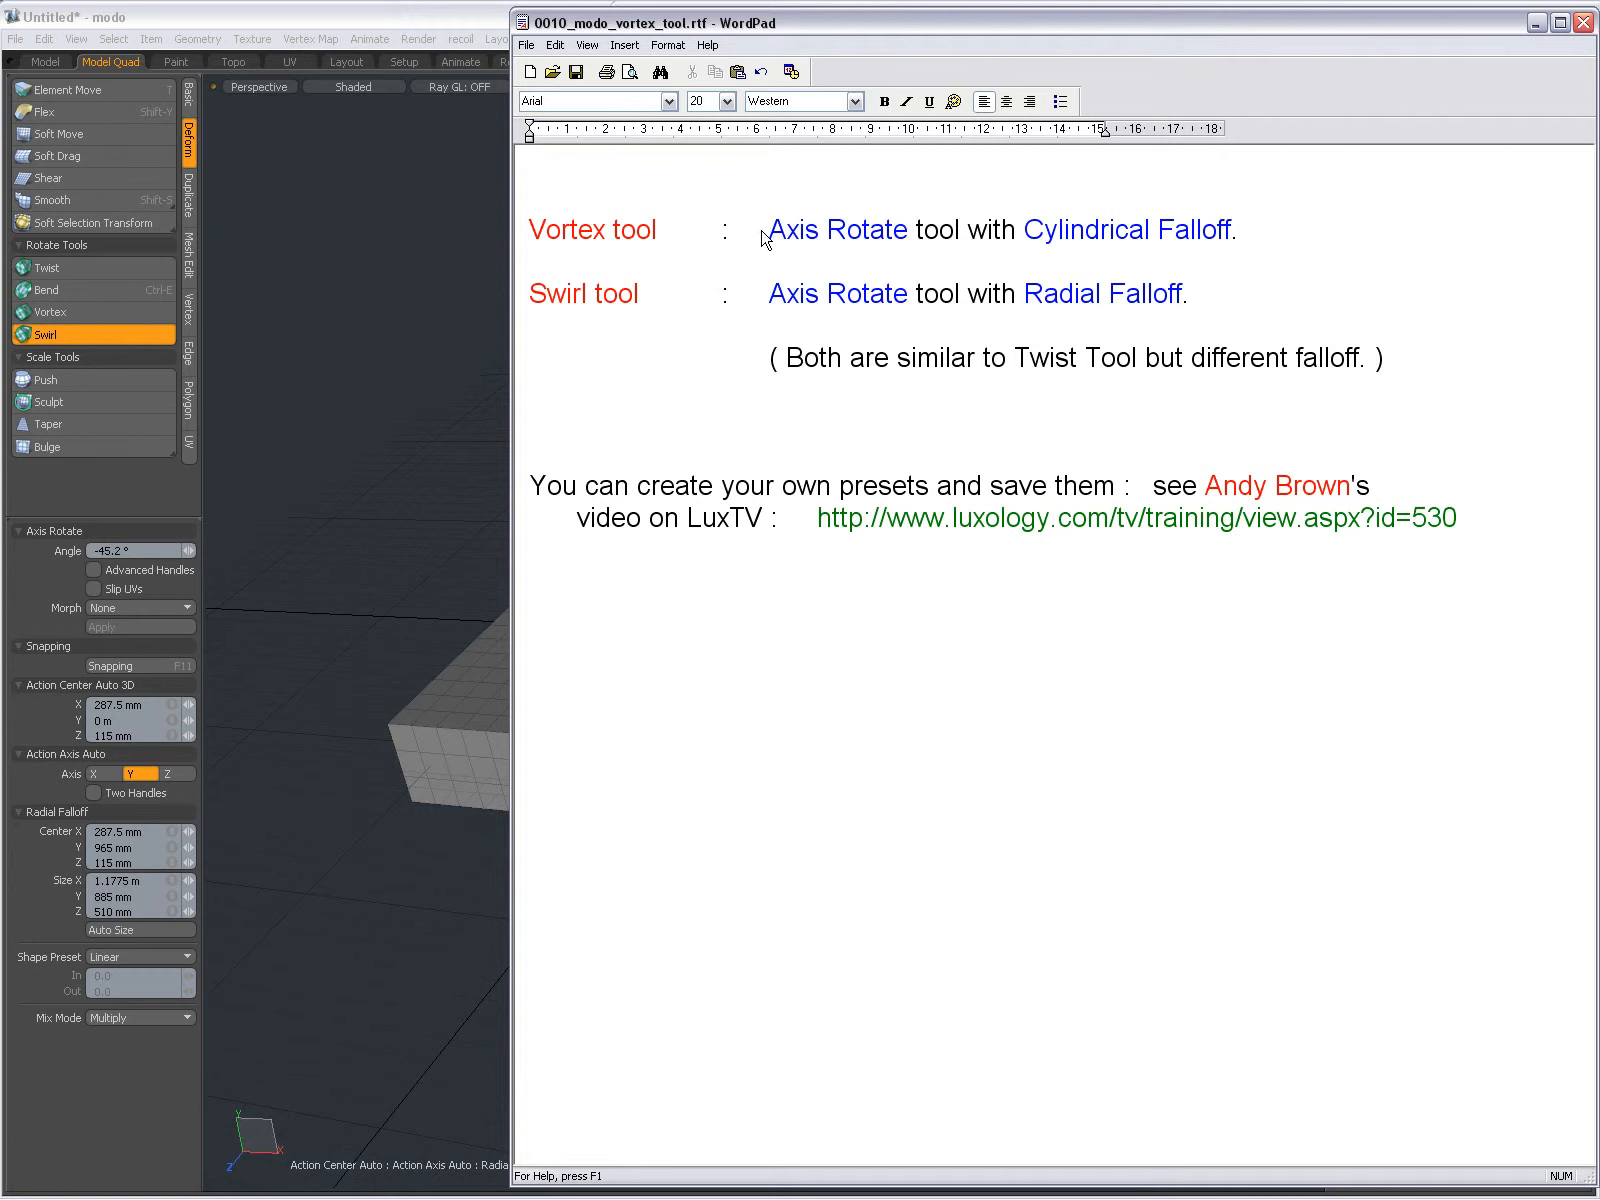
mouse_move(955, 244)
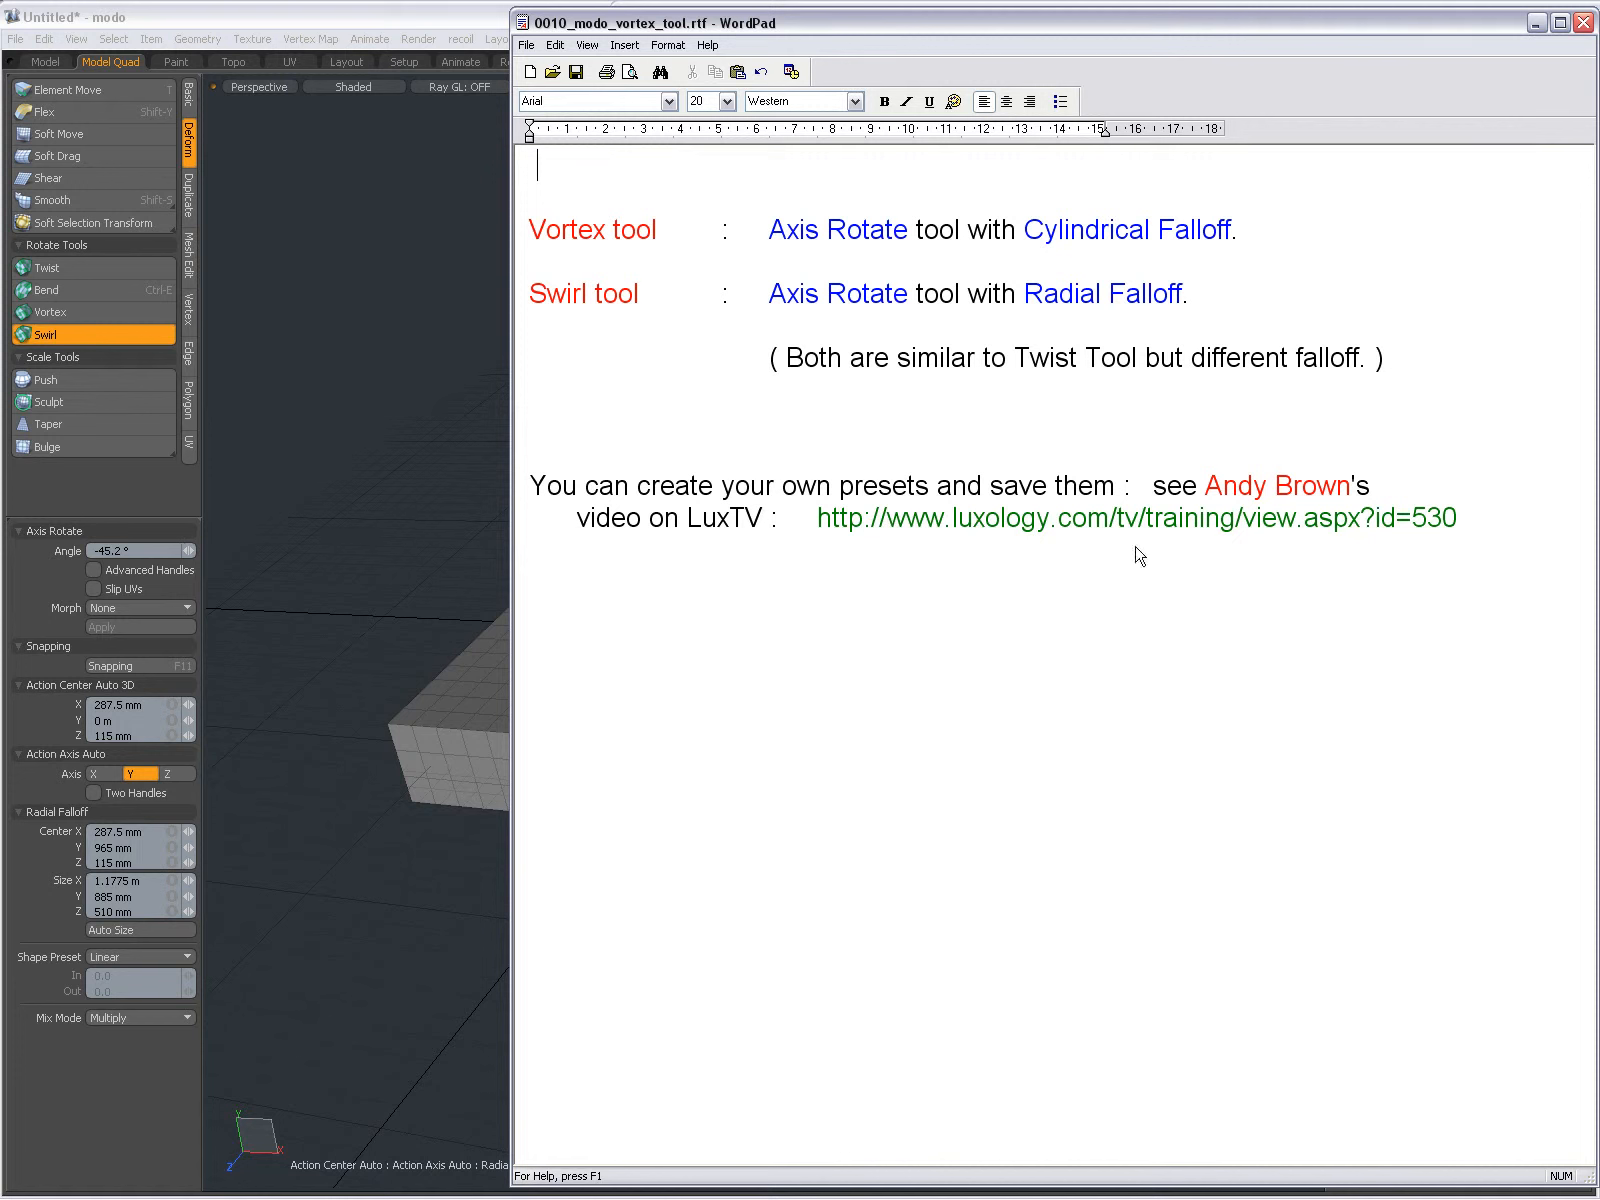
mouse_move(845, 564)
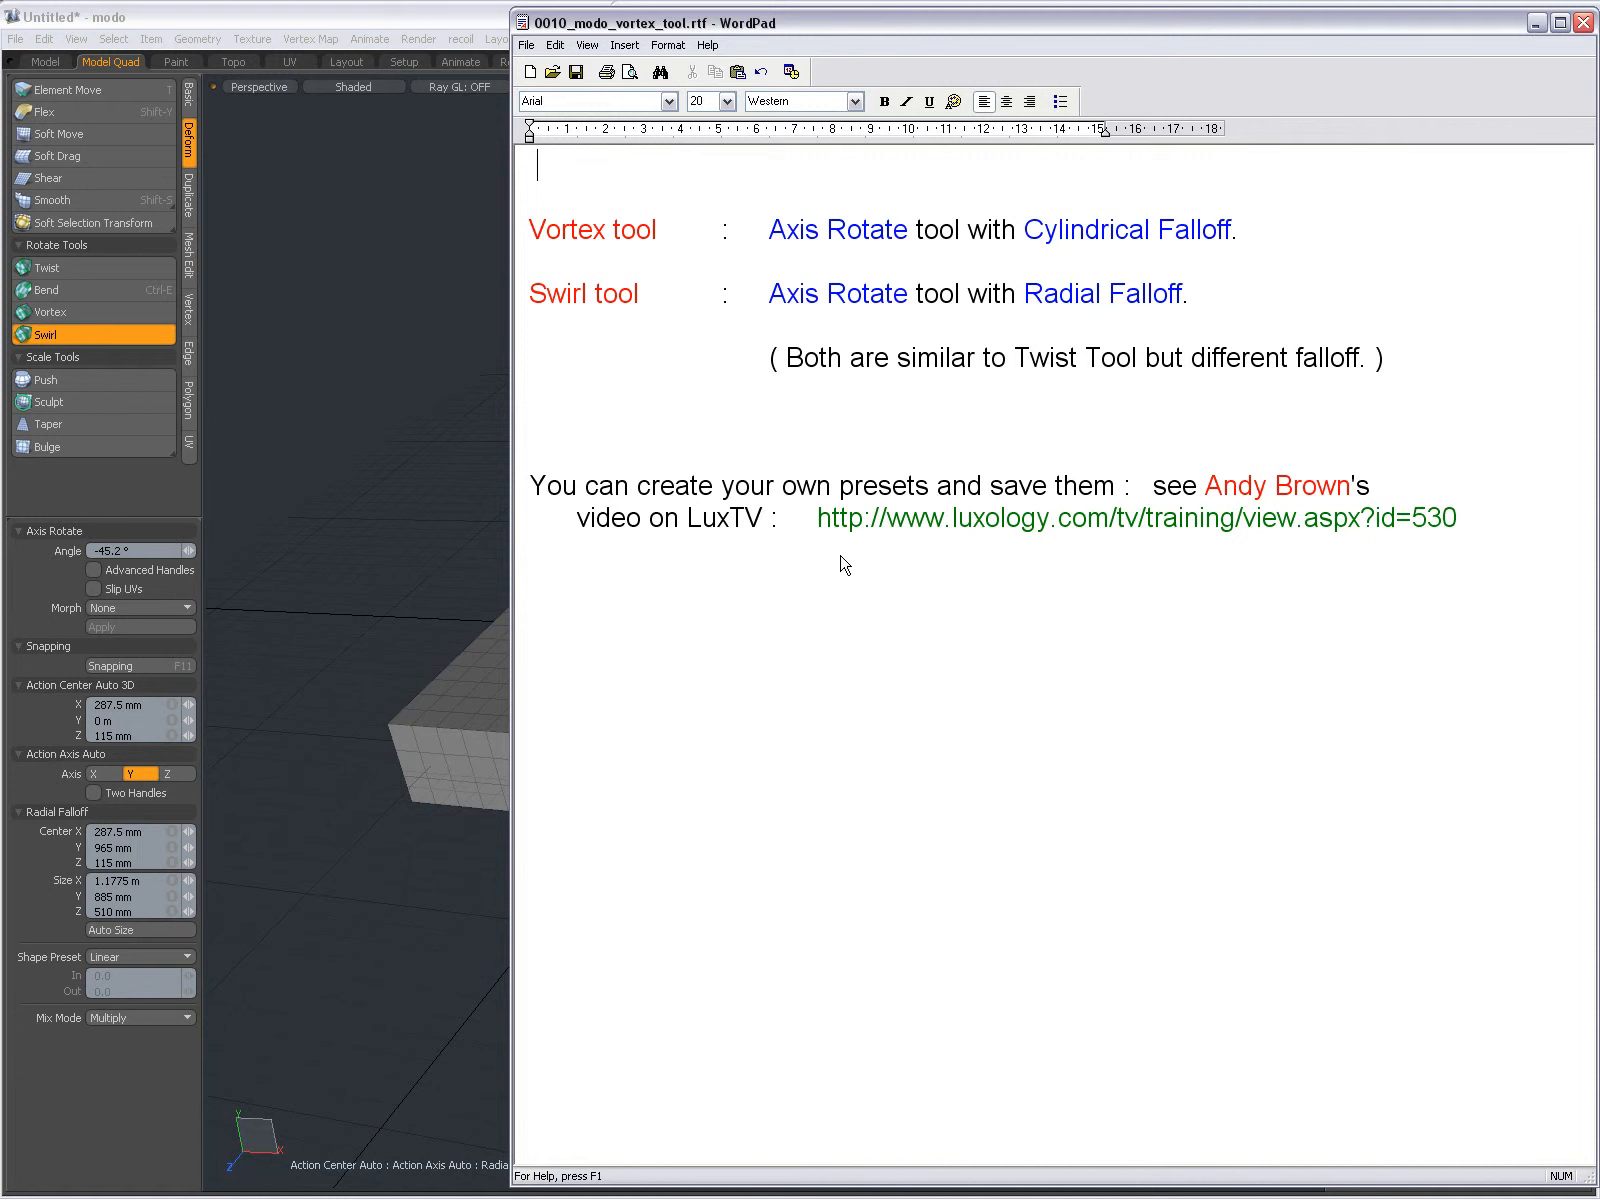